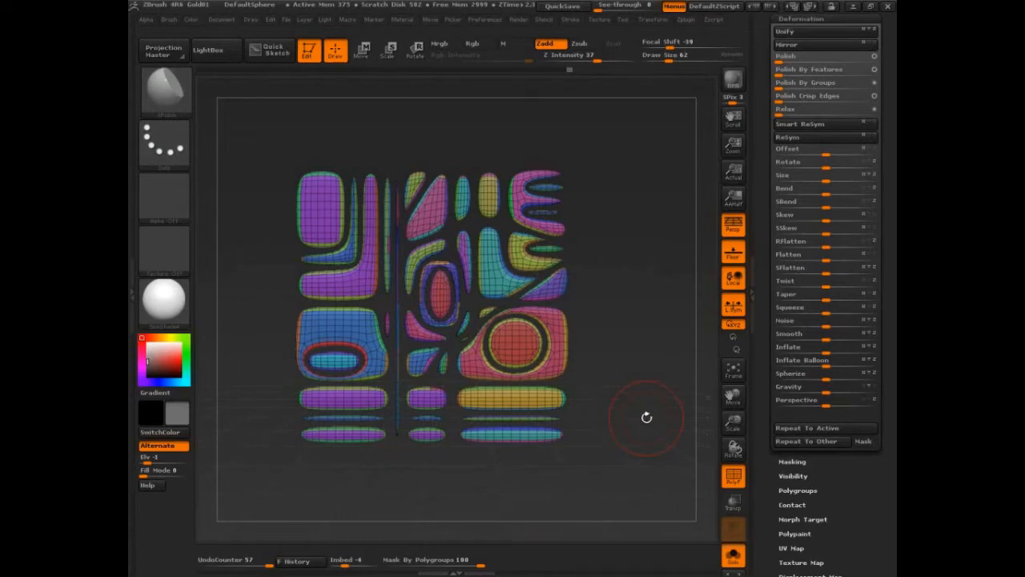
mouse_move(651, 443)
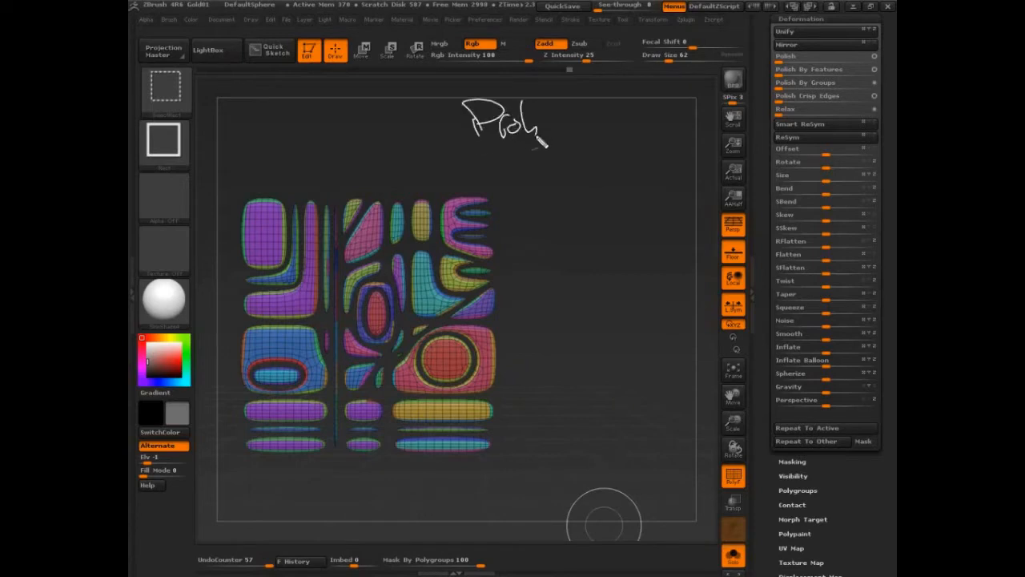
- Open Morph Target options and roll Undo History back one step to the unbeveled polygrouped grid
left_click_drag(529, 120, 609, 136)
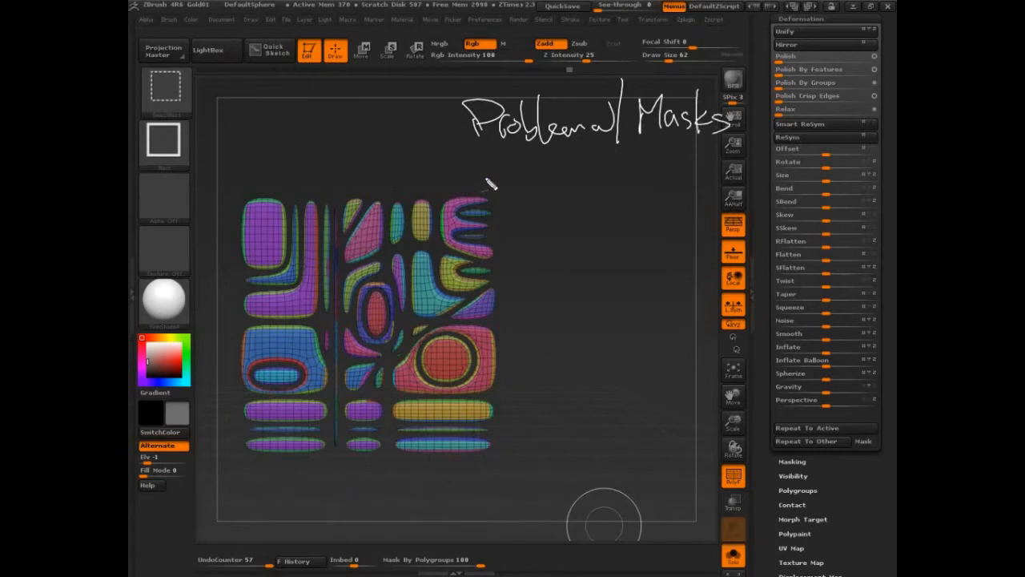
left_click_drag(477, 180, 549, 181)
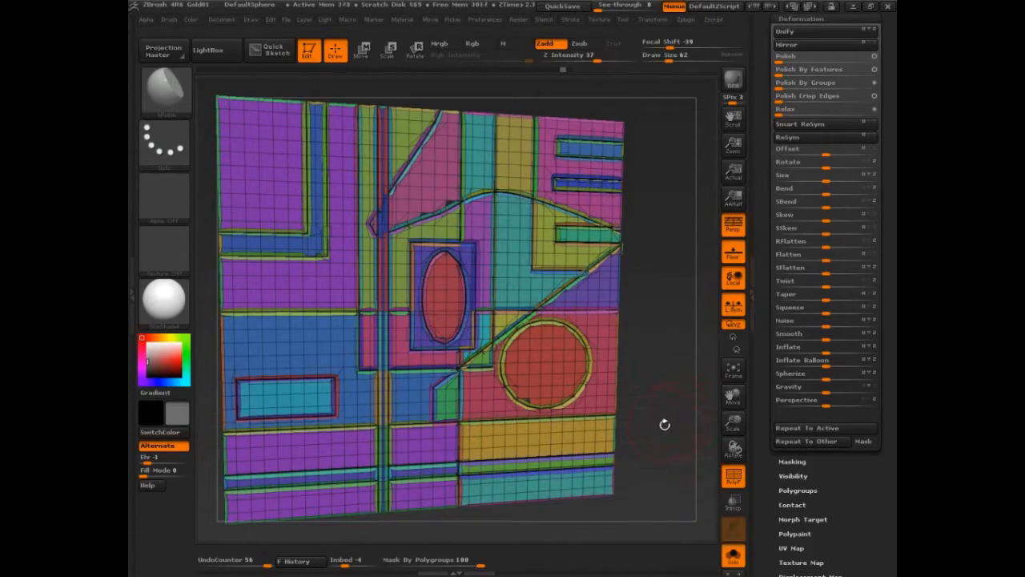
left_click(789, 136)
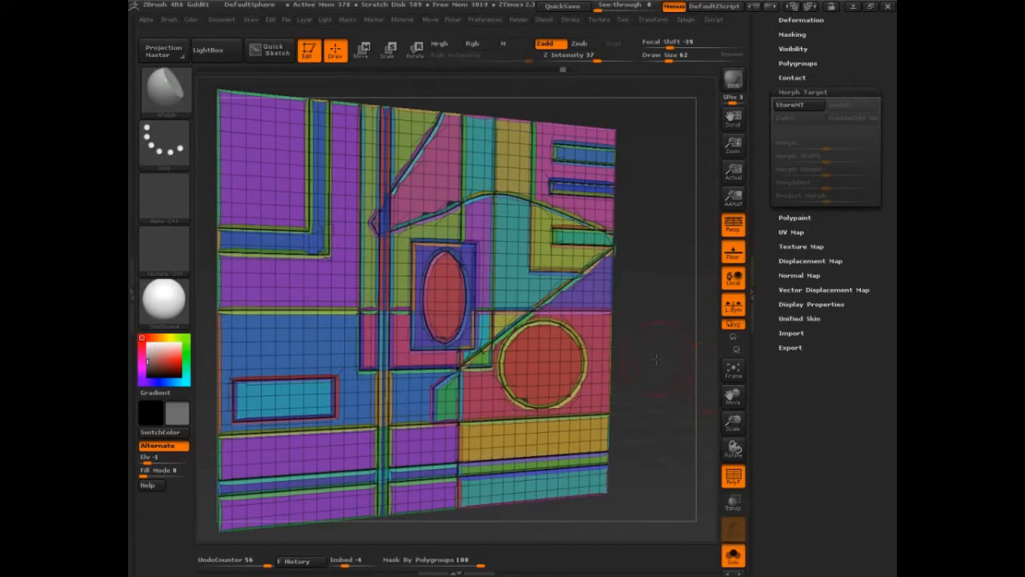
left_click_drag(657, 359, 668, 410)
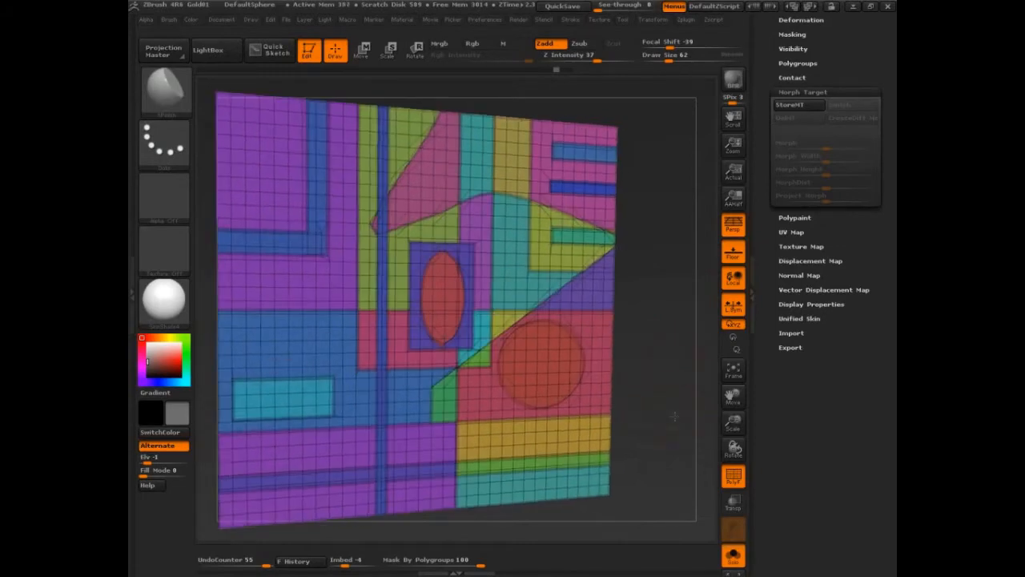
left_click_drag(673, 417, 649, 453)
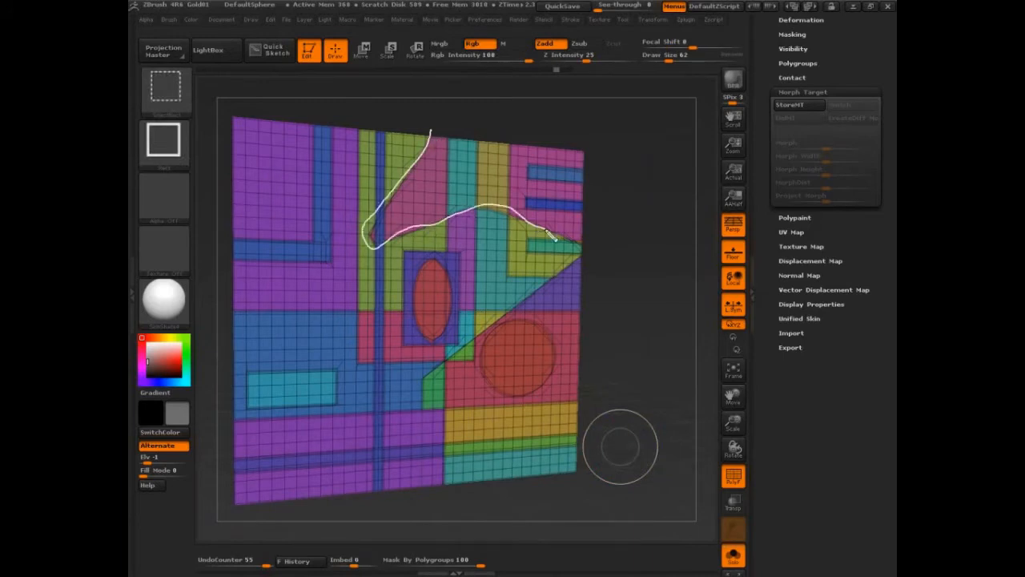
- Roll Undo History further back and reveal the two plane subtools in the SubTool list
left_click_drag(549, 237, 597, 224)
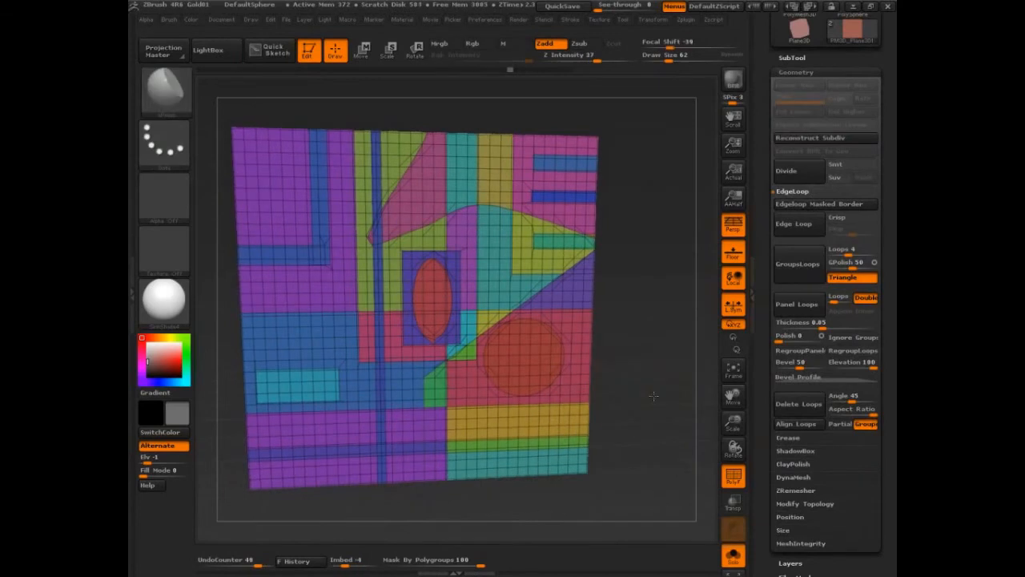
left_click_drag(653, 397, 631, 408)
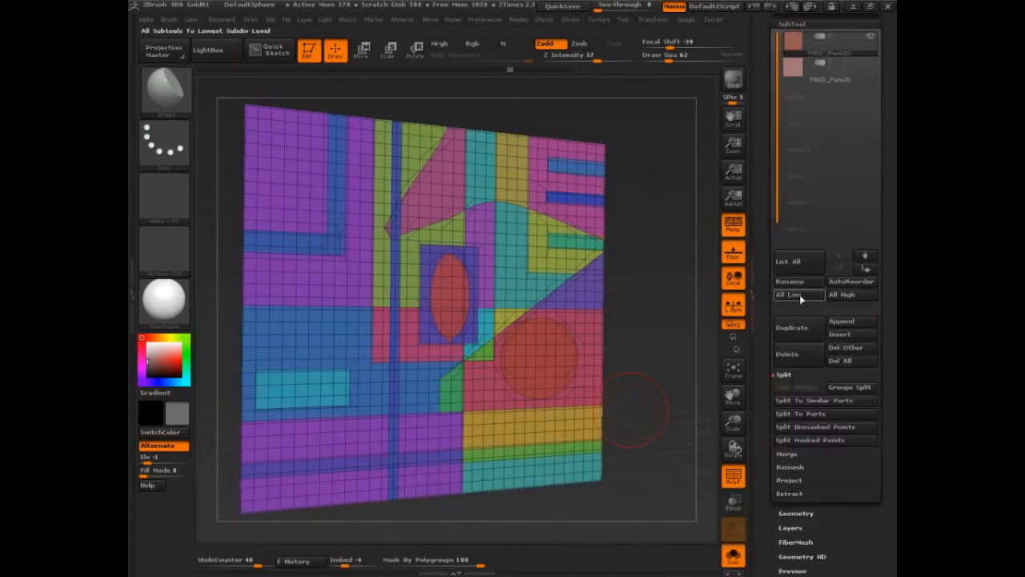
- Drop subtools to lowest subdivision, then Groups Split the panel into 31 subtools and pick one
left_click(851, 387)
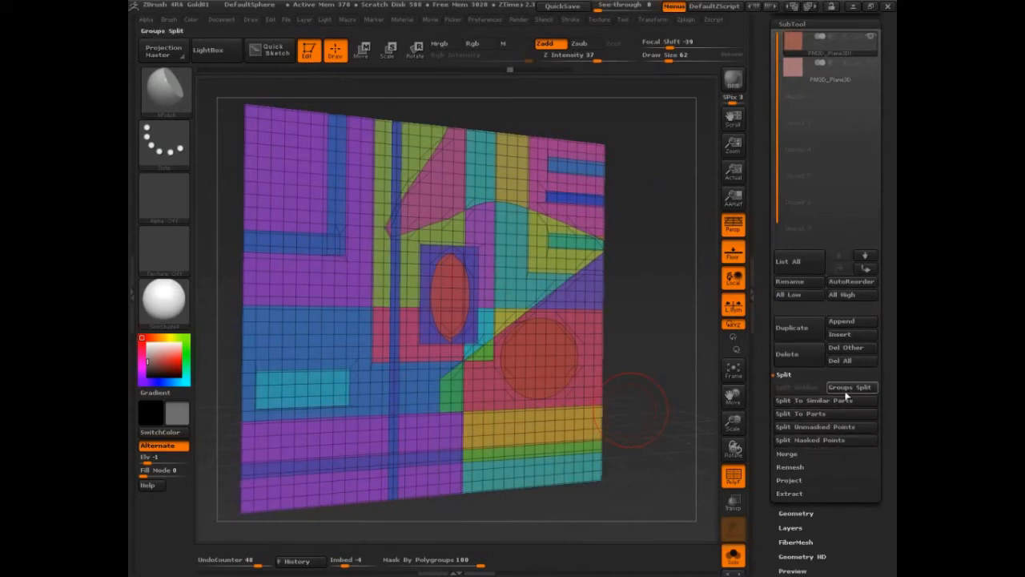
left_click(810, 439)
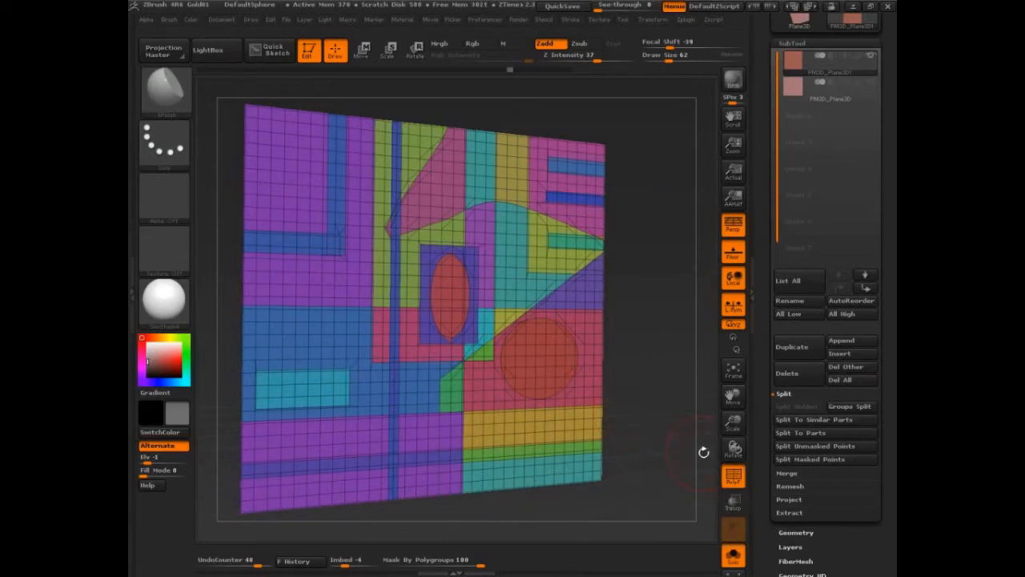
mouse_move(664, 403)
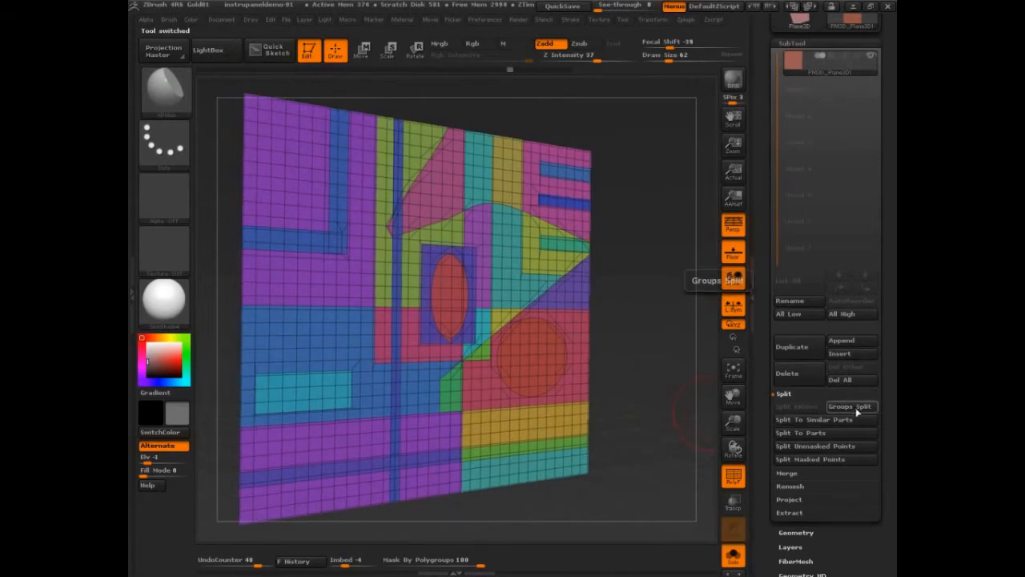
left_click(851, 406)
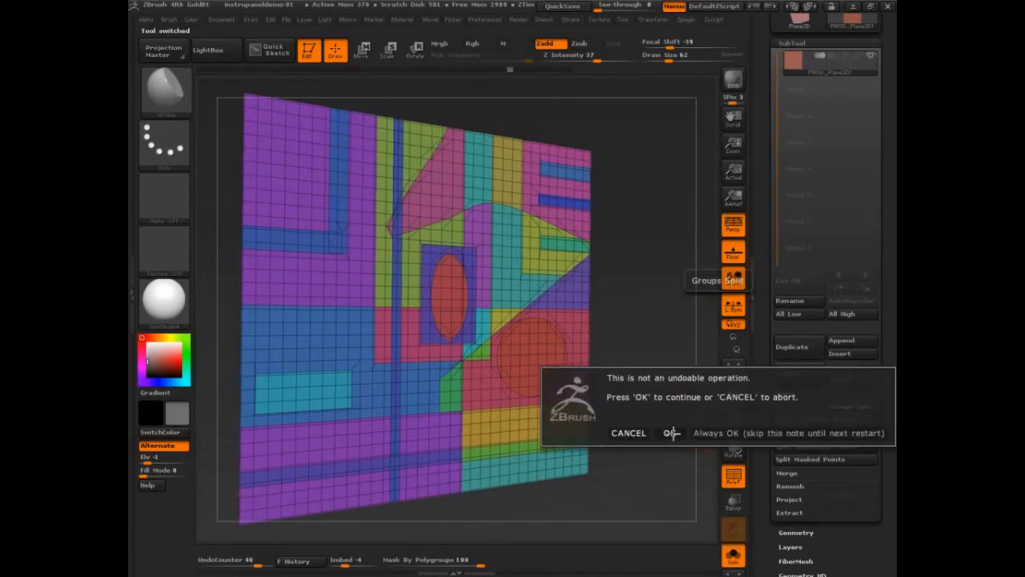
left_click(670, 433)
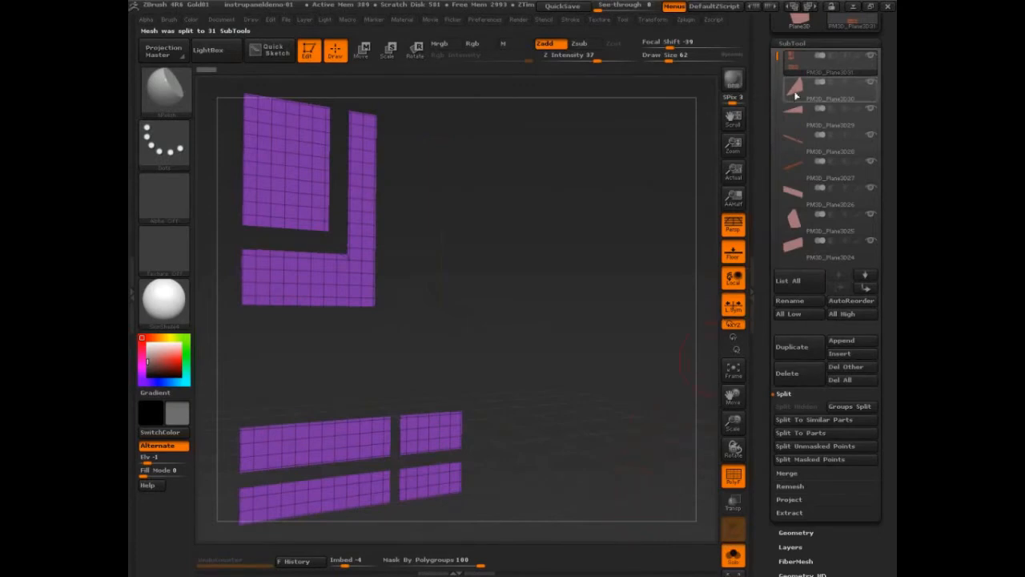
left_click(830, 168)
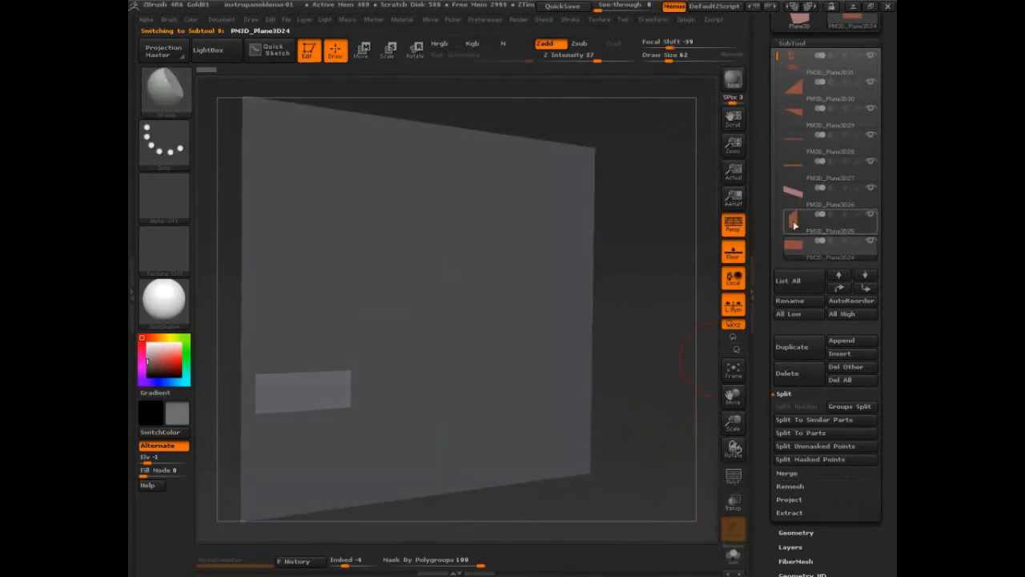
- Select the top subtool PM3D_Plane3D31 in the SubTool list
left_click(830, 89)
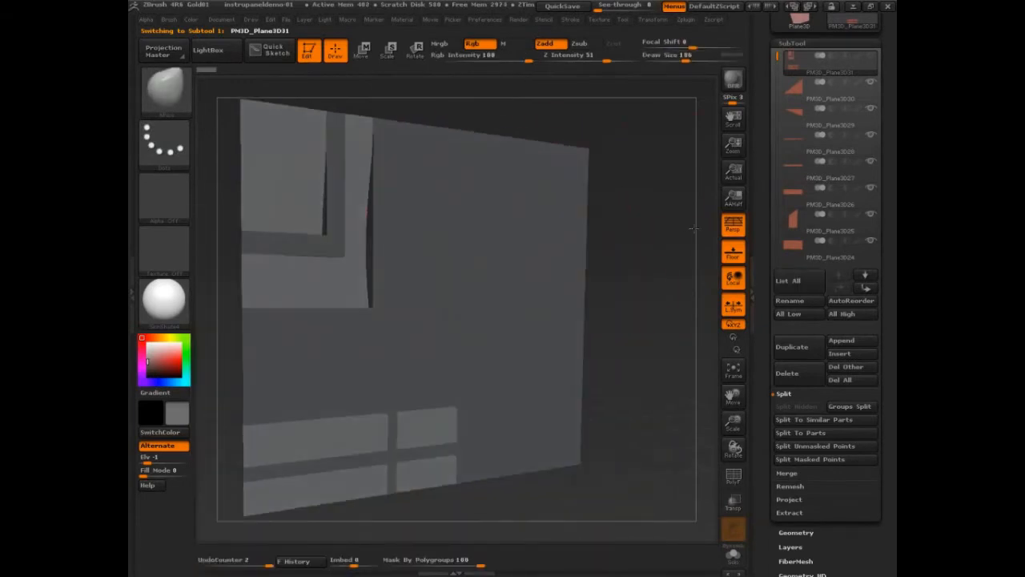
- Rotate the view until the grooved panel faces front
left_click_drag(693, 229, 621, 276)
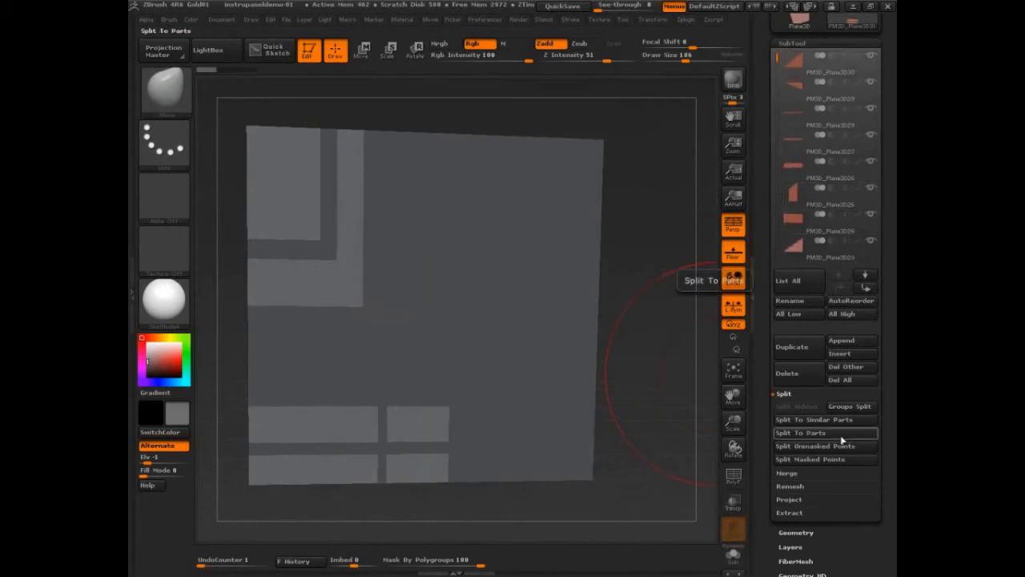
- Use Split To Parts, then show the merged polygrouped panel with Morph Target options open
left_click(784, 393)
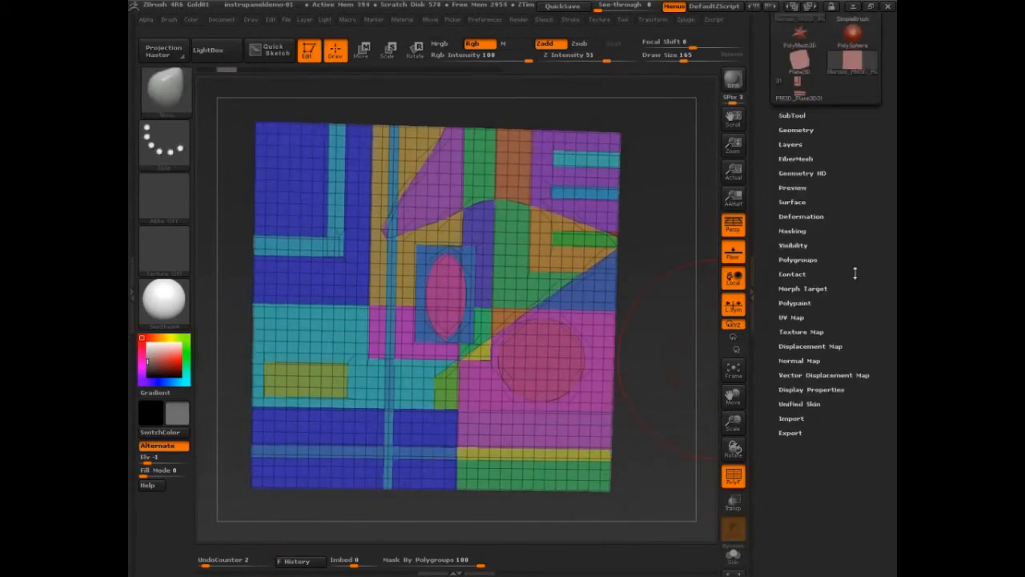
left_click(803, 288)
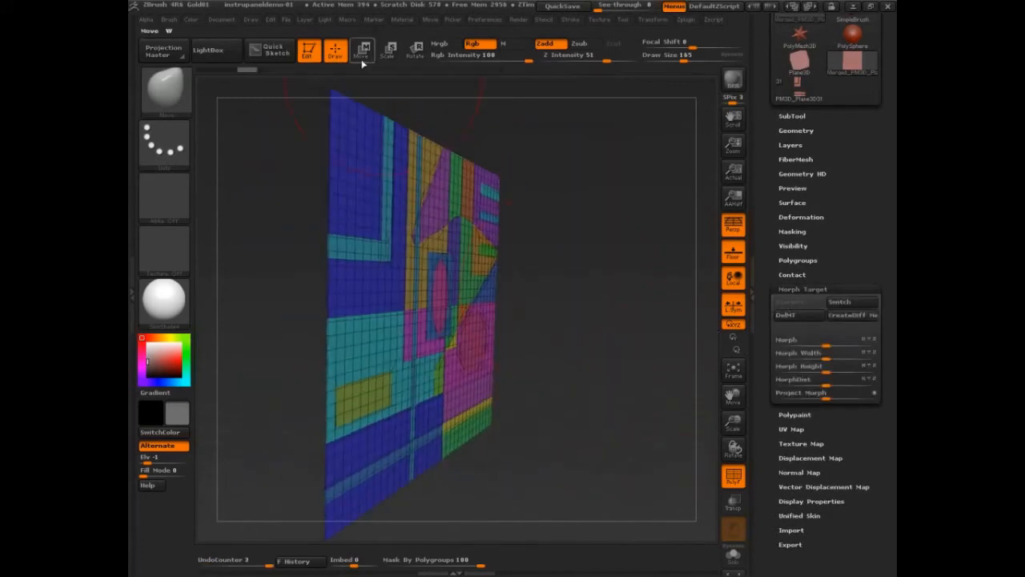
- Switch to Move transpose and draw a transpose line across the panel
left_click(362, 50)
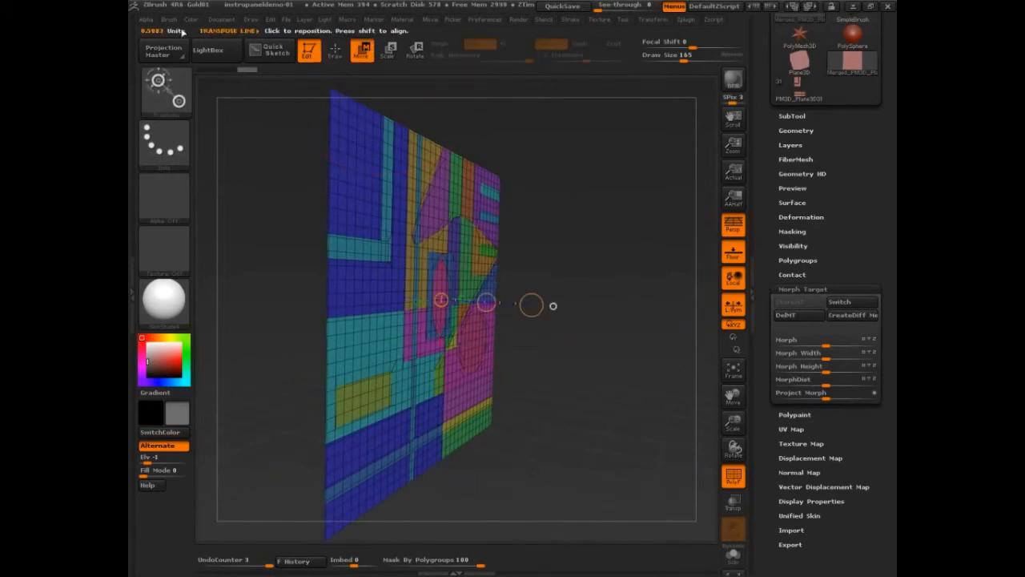
left_click(169, 18)
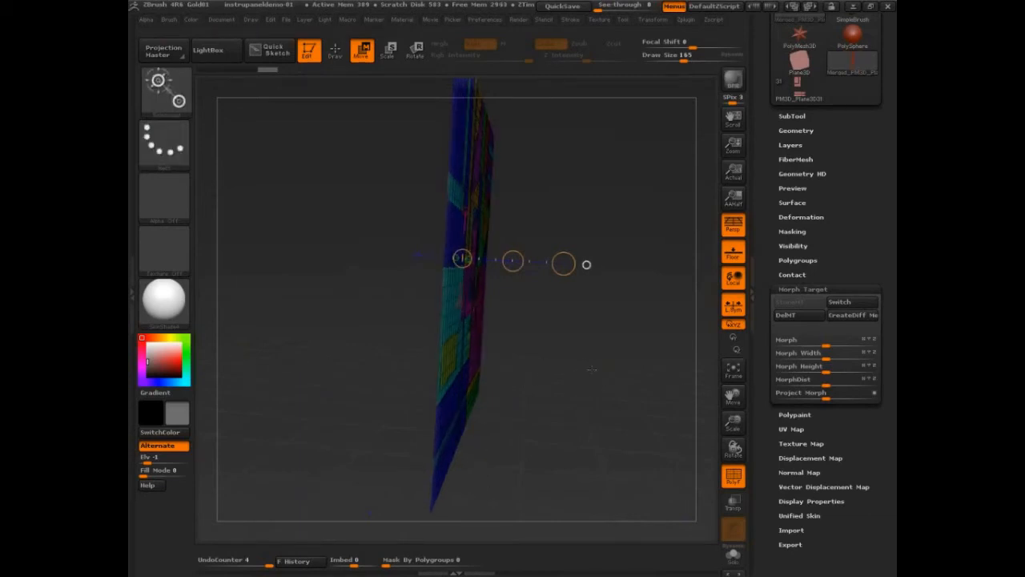
- Switch to the stored morph target geometry, showing warped polygroup shapes
left_click(840, 302)
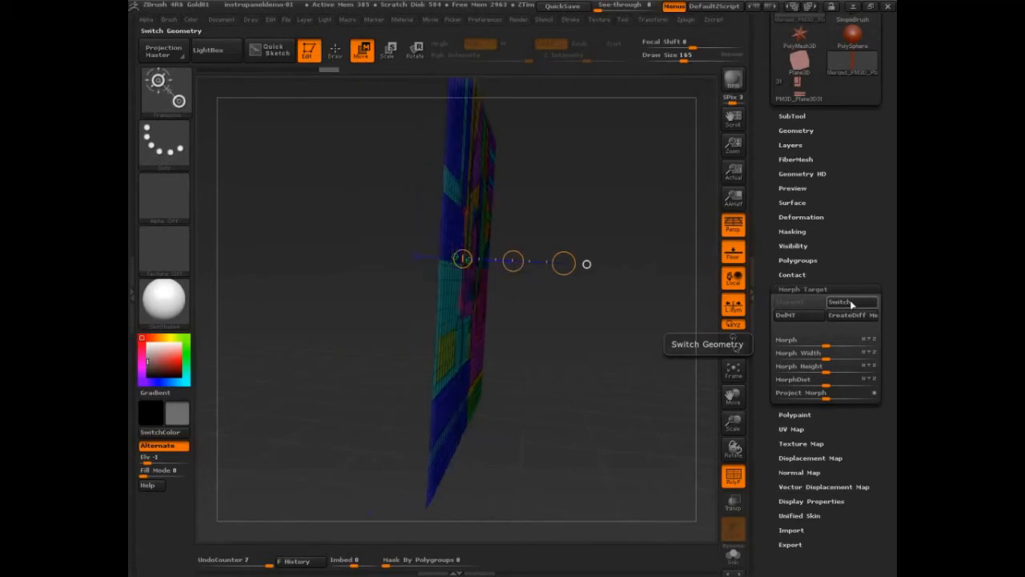
mouse_move(852, 315)
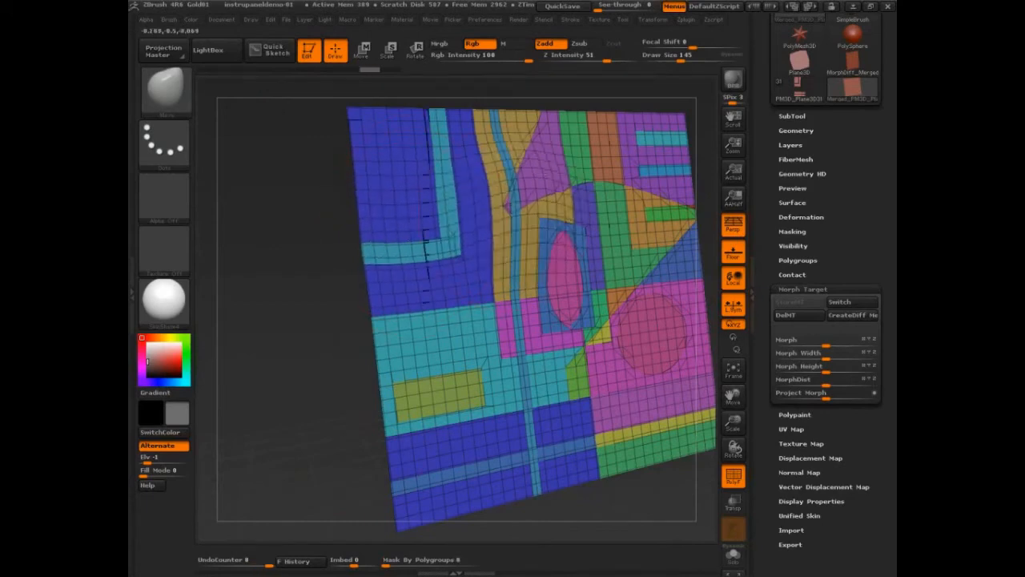
- Delete the stored morph target and acknowledge the crash notice after ZBrush relaunches
left_click(786, 314)
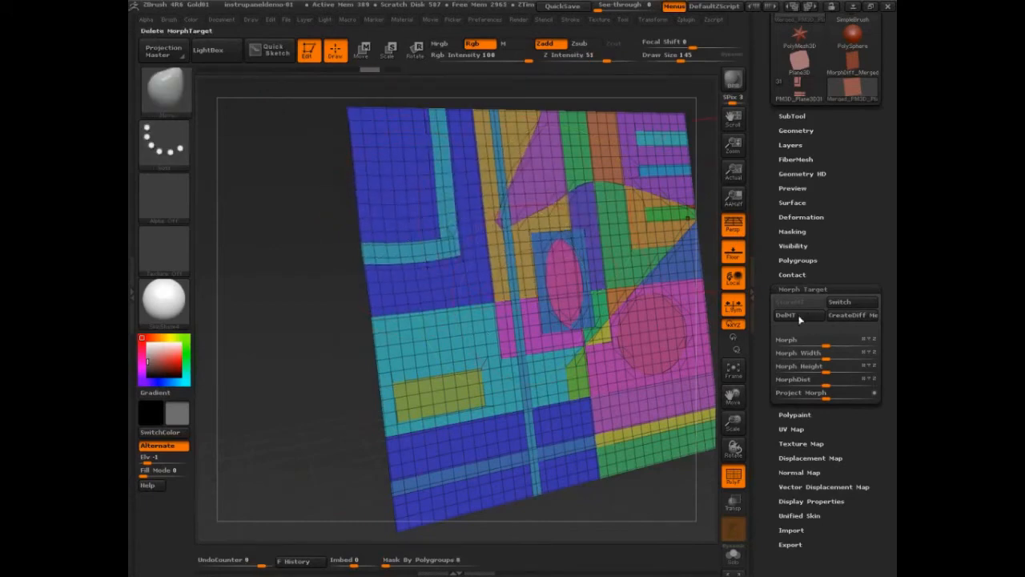
left_click(799, 302)
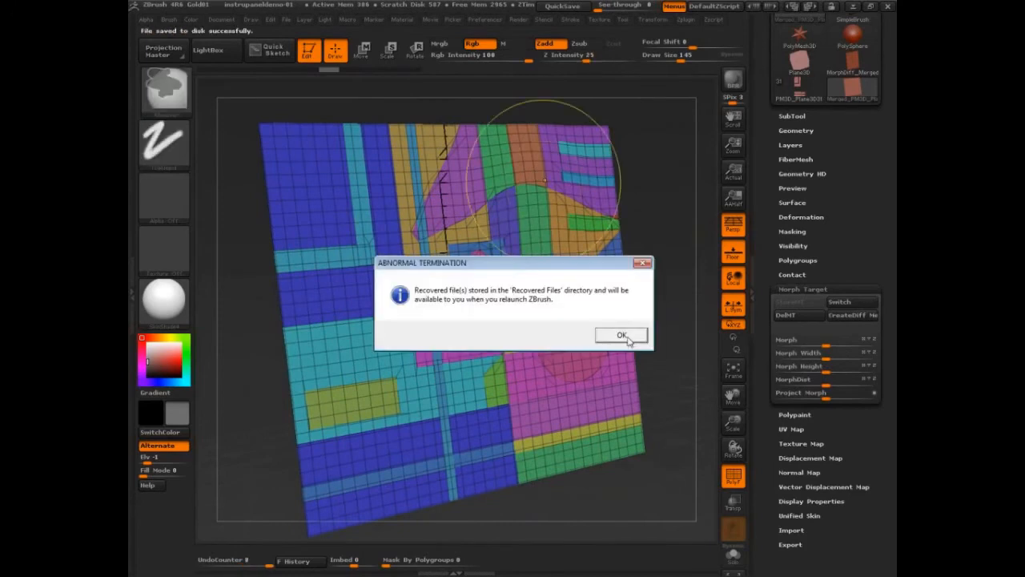
left_click(622, 334)
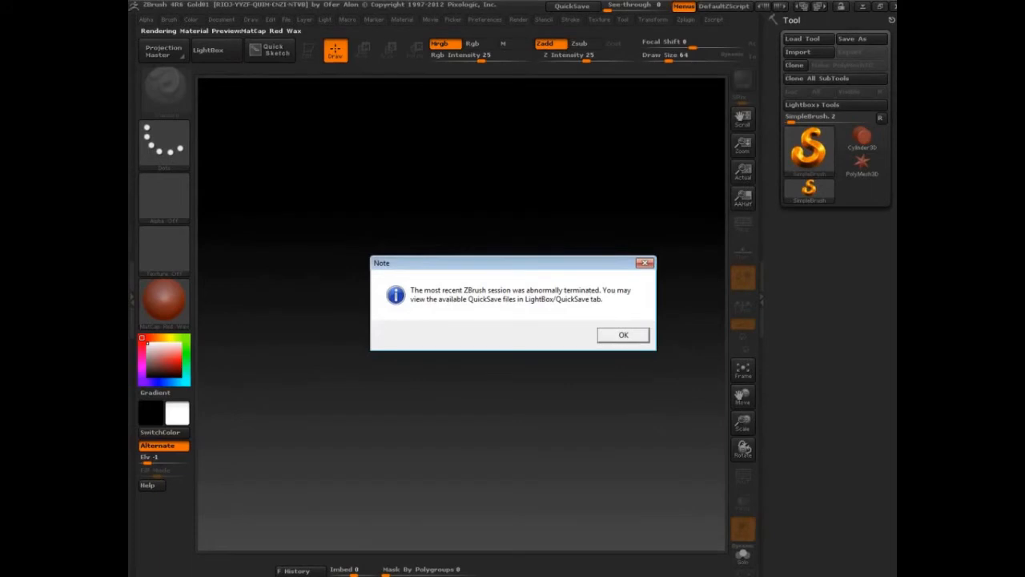
- Dismiss the abnormal-session note, reload the latest QuickSave panel, and expand Geometry > Modify Topology
left_click(623, 335)
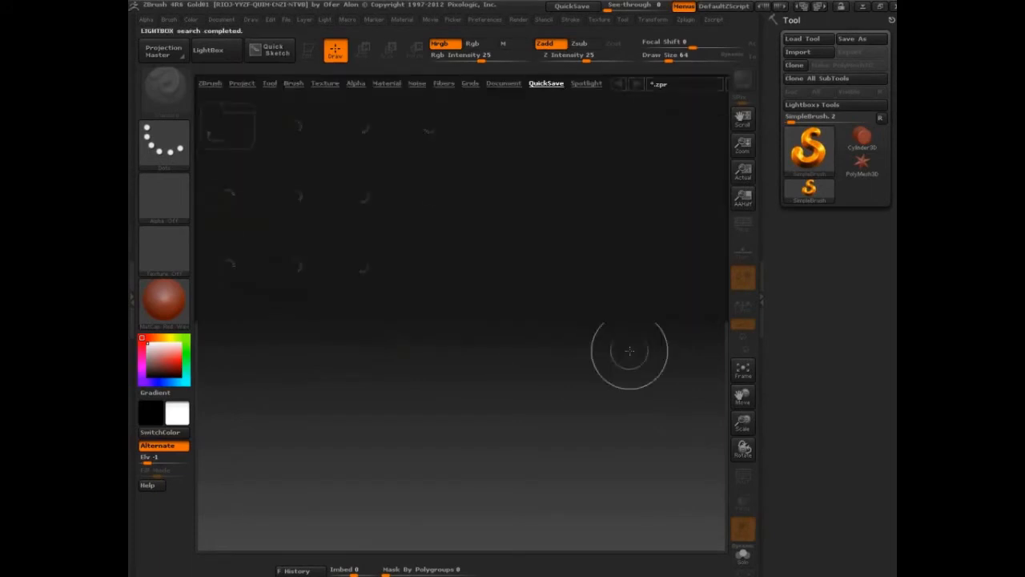
left_click(242, 84)
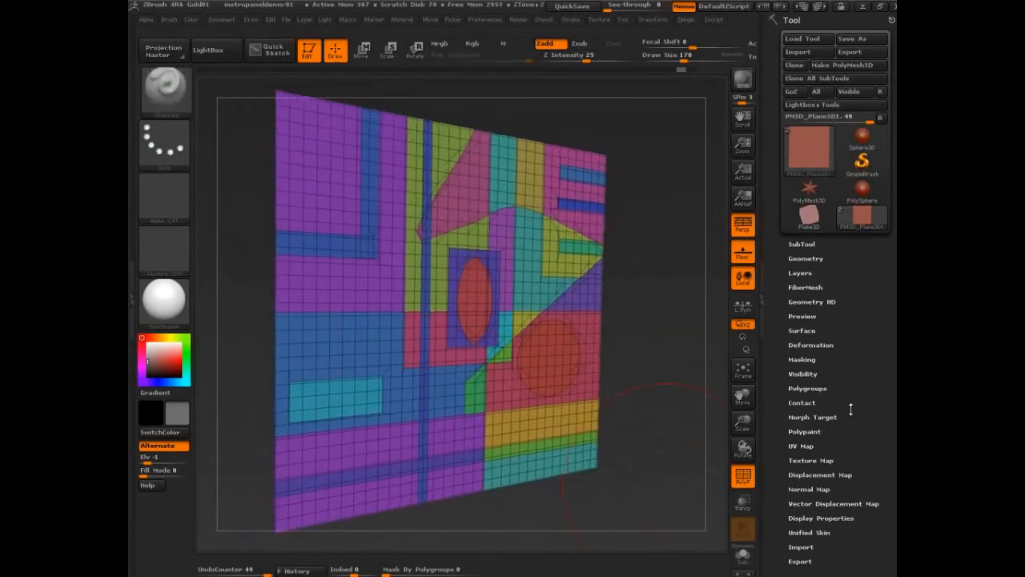
left_click(806, 258)
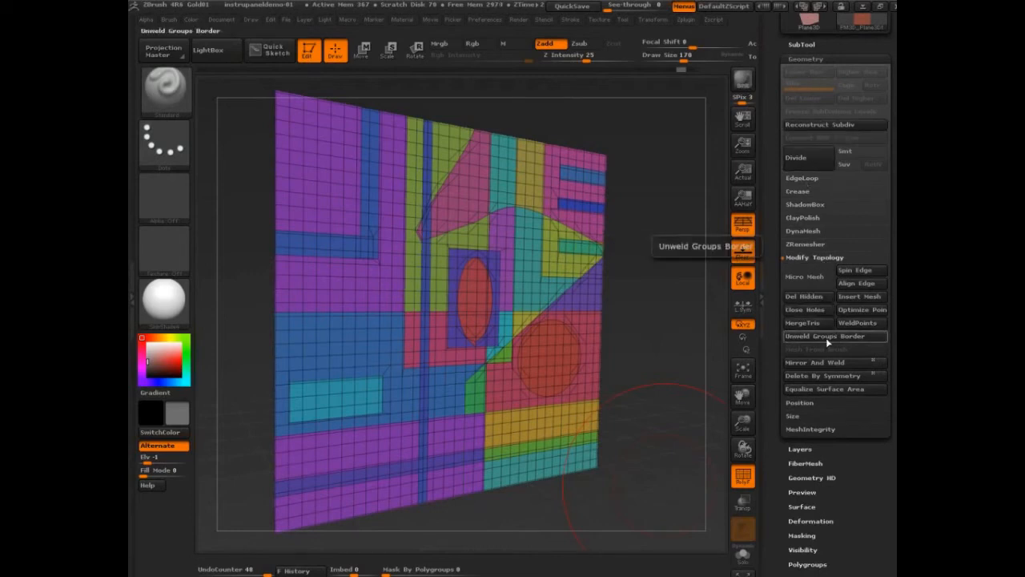
- Unweld the panel along its polygroup borders, then open the brush library
left_click(825, 335)
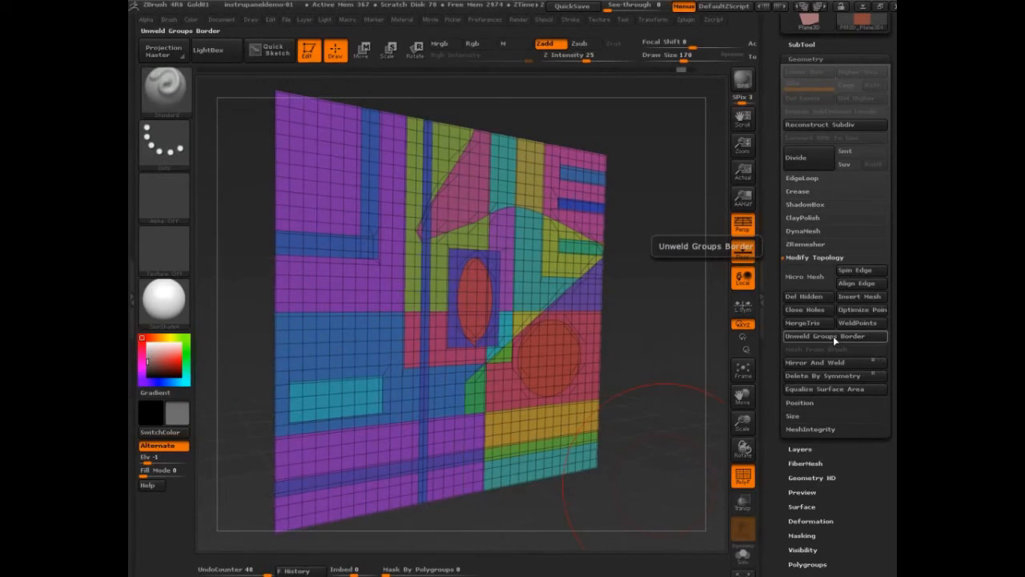
left_click(826, 336)
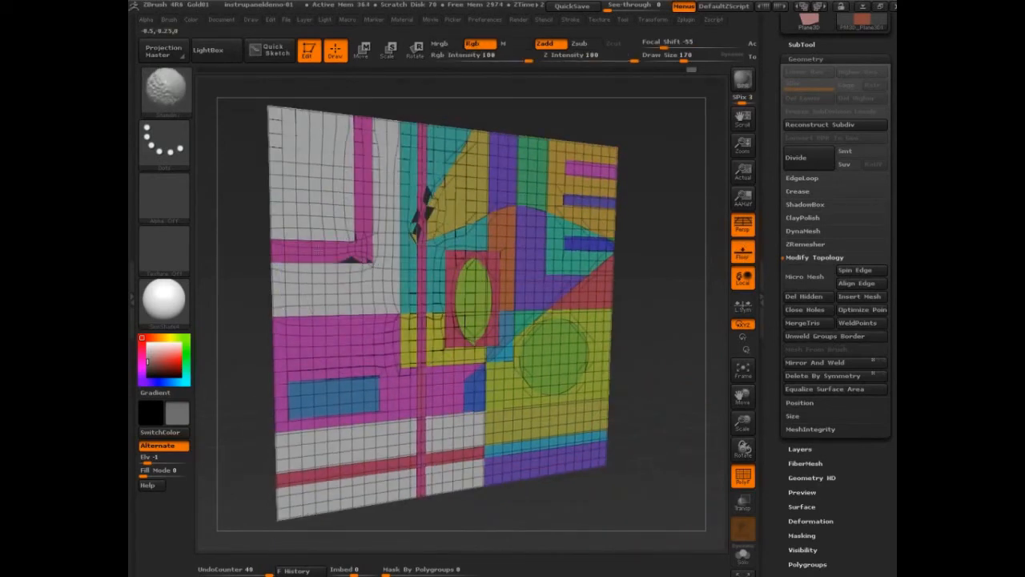
left_click(169, 19)
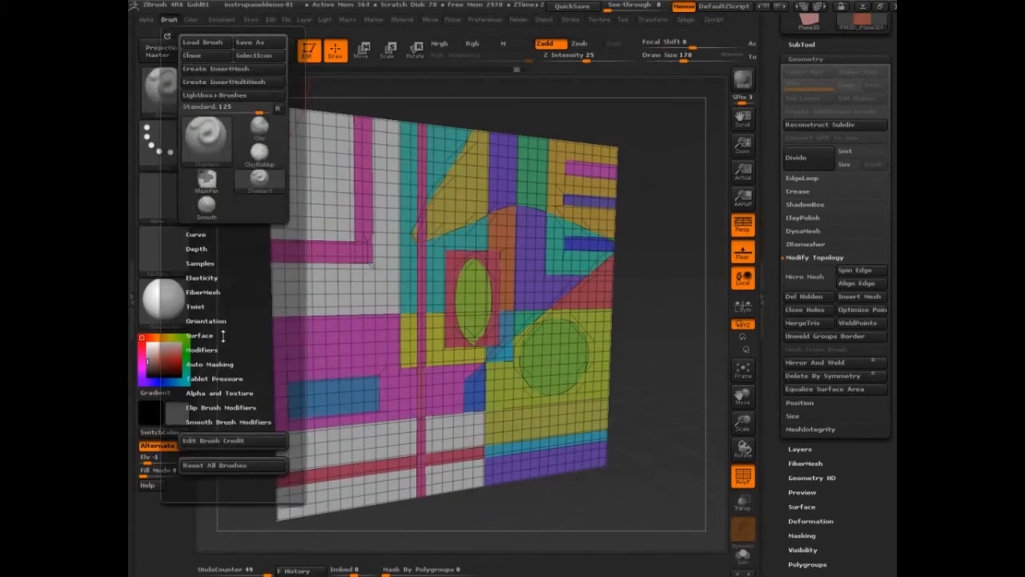
mouse_move(215, 385)
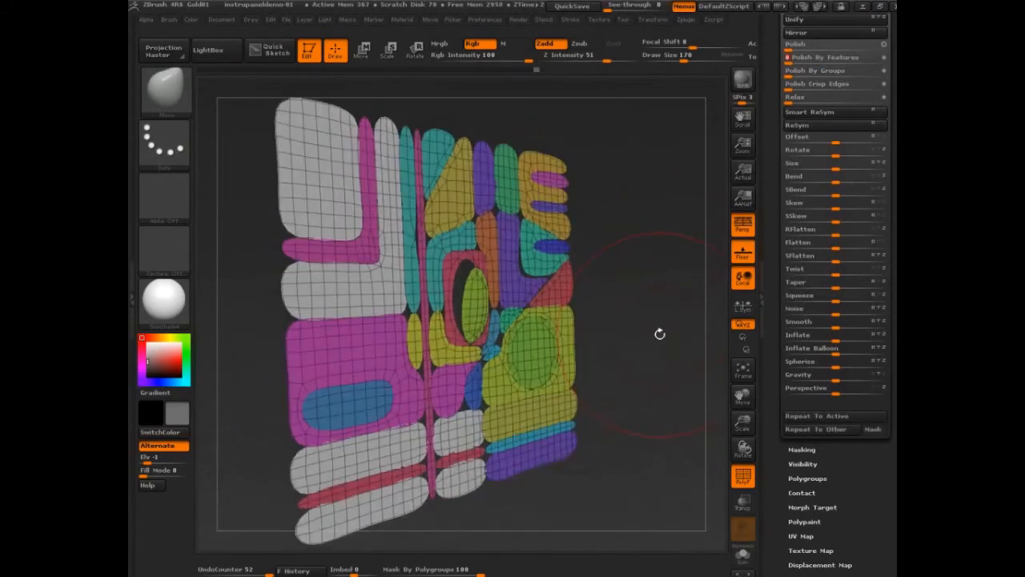
- Roll the Undo History back to the unpolished panel and reapply Unweld Groups Border repeatedly
left_click_drag(657, 335, 707, 346)
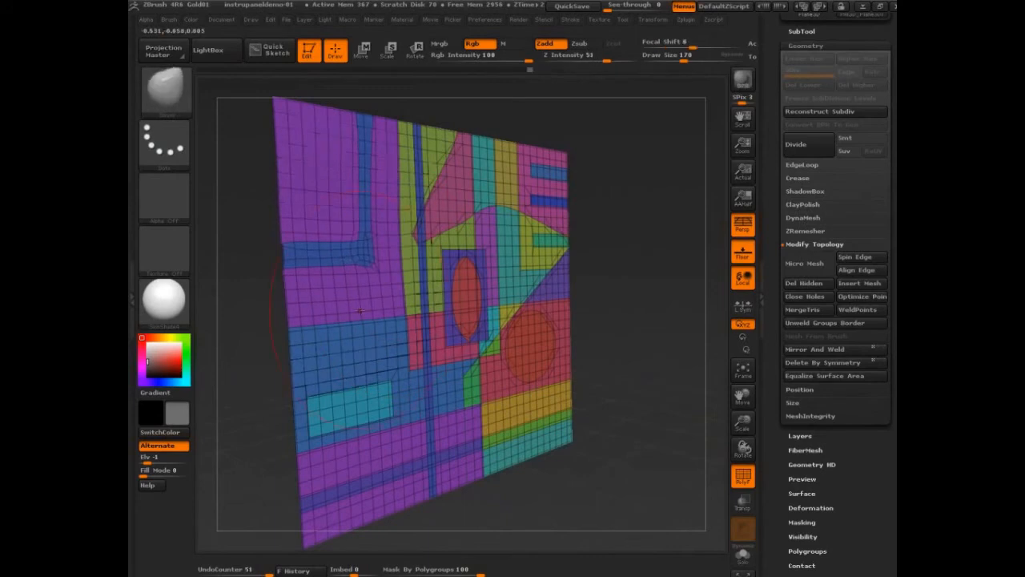
left_click(825, 322)
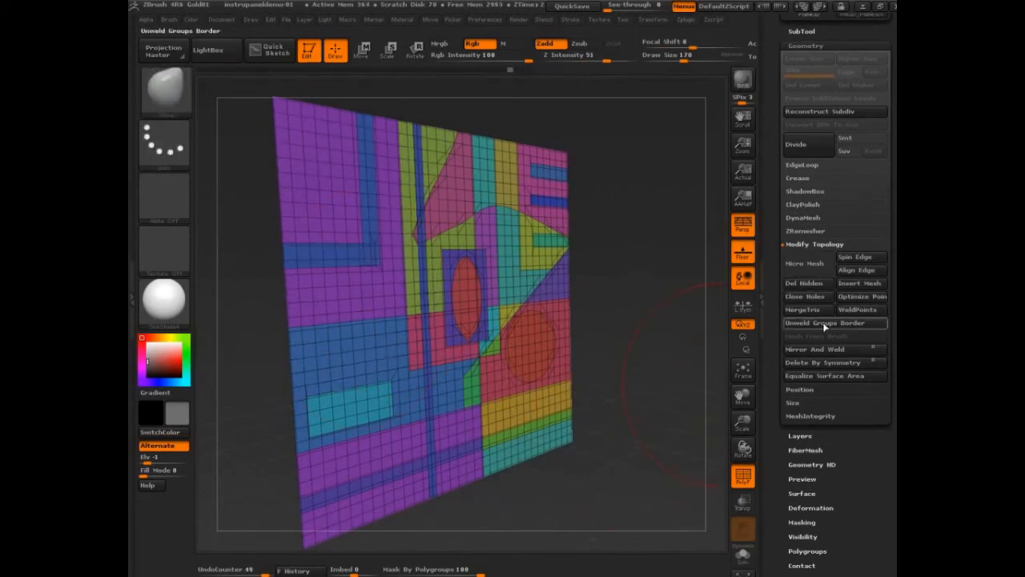
mouse_move(825, 323)
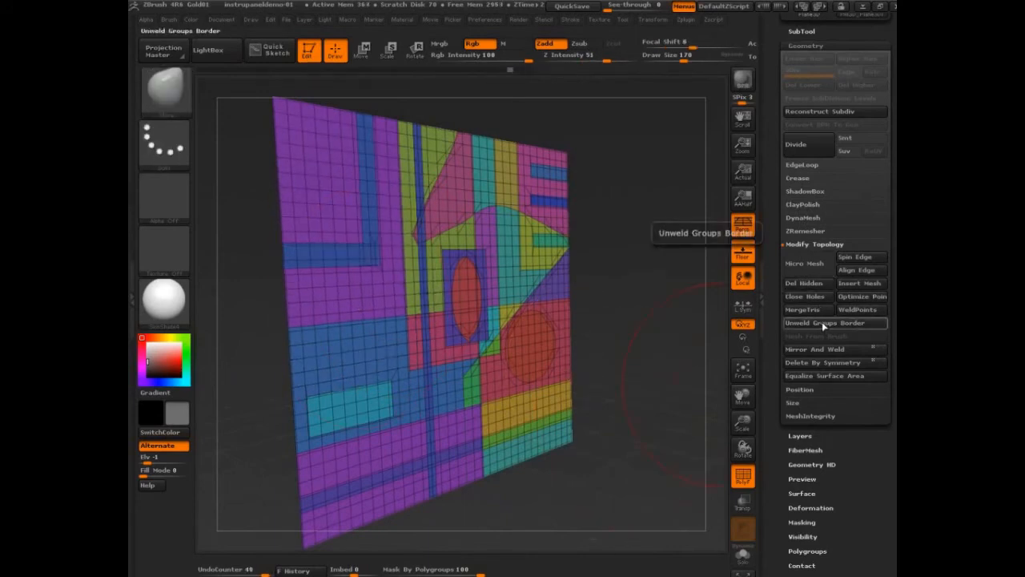
left_click(825, 323)
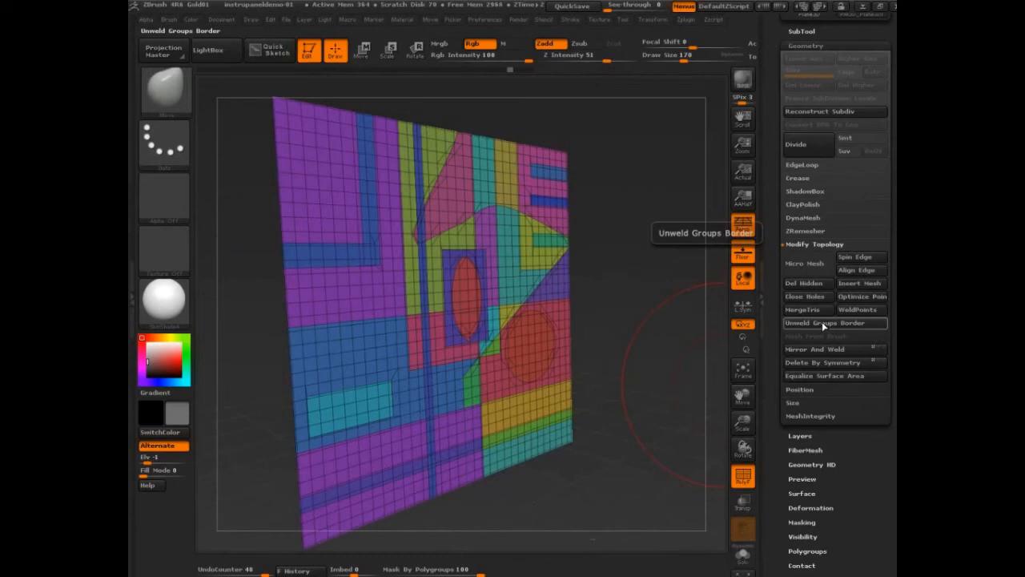
mouse_move(823, 324)
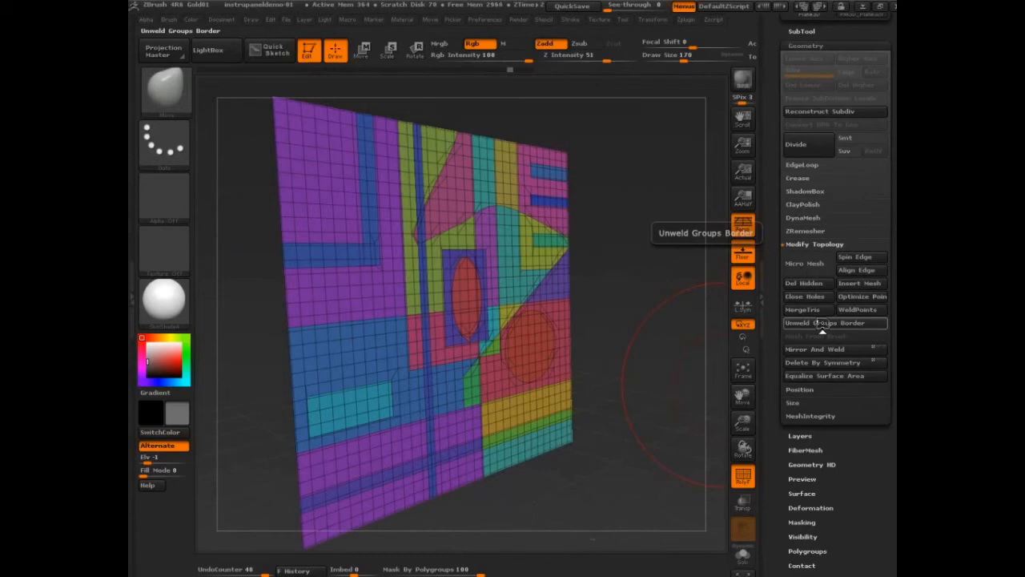
left_click(825, 323)
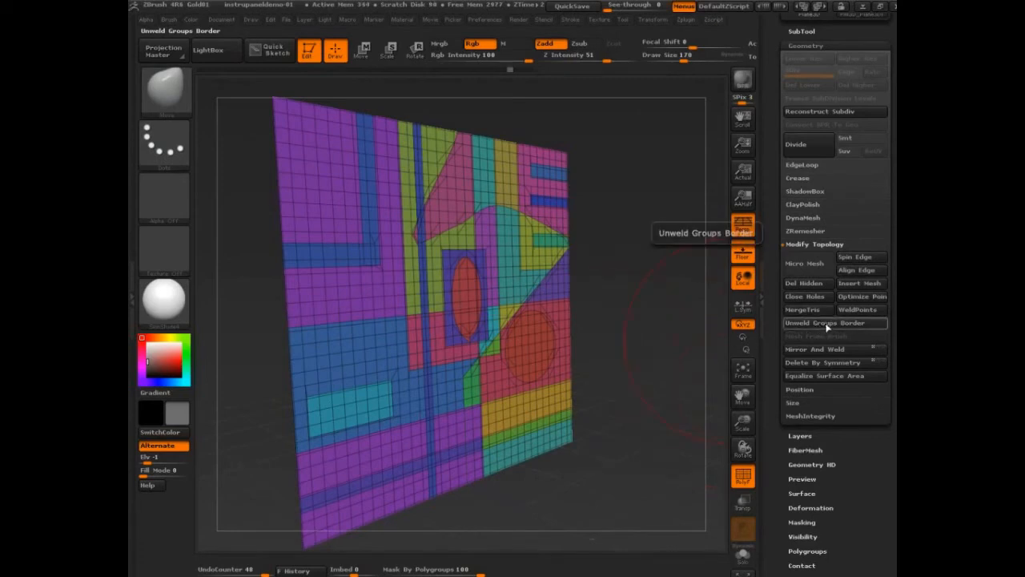
left_click(825, 323)
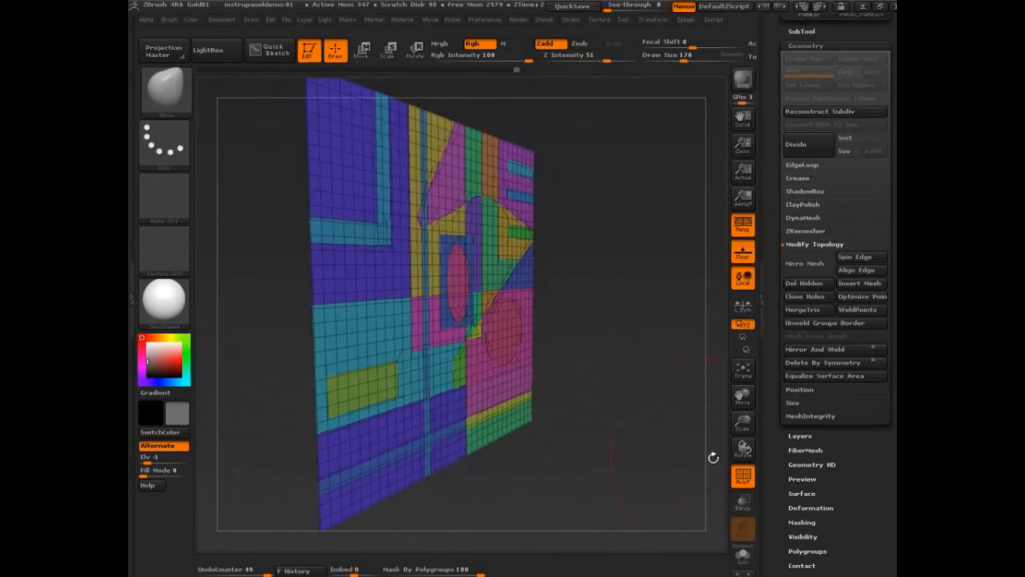
scroll("down", 3)
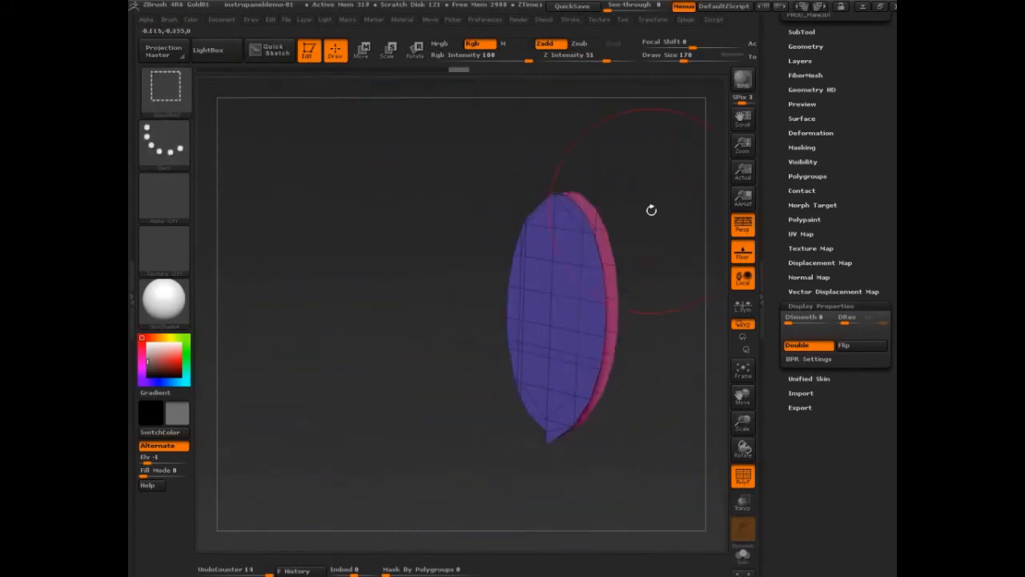
left_click_drag(652, 211, 719, 199)
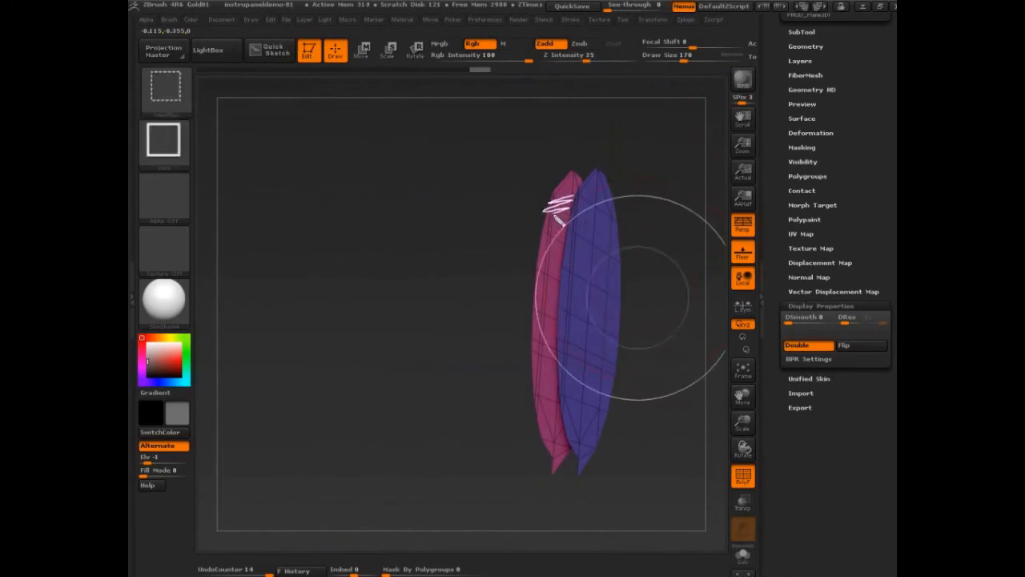
left_click_drag(561, 204, 561, 356)
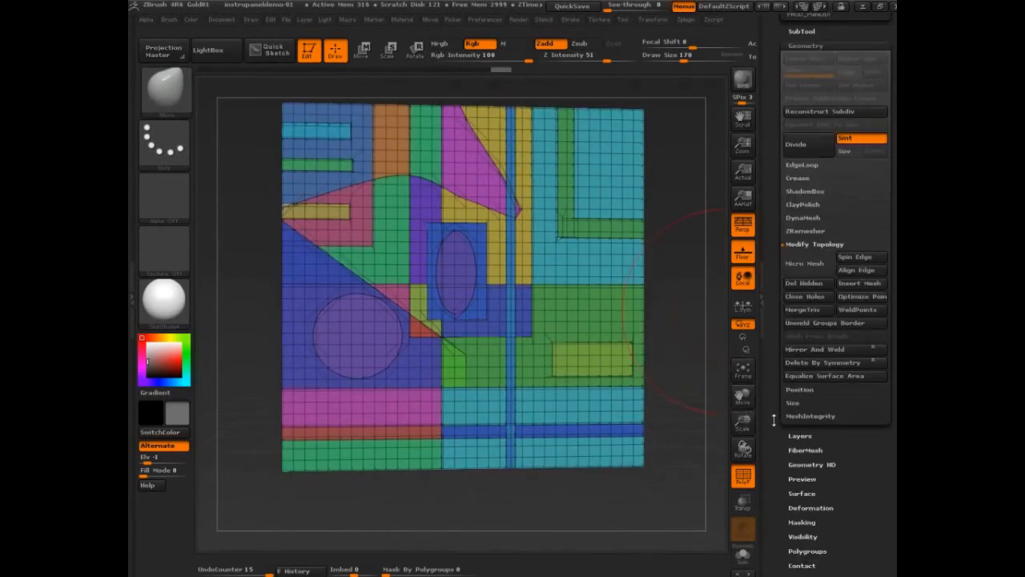
mouse_move(774, 421)
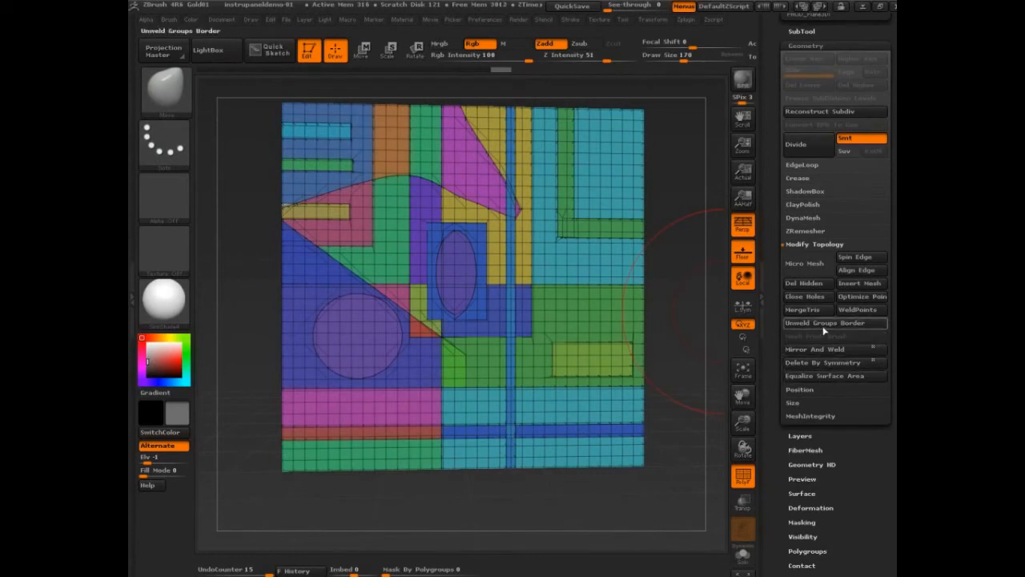
mouse_move(815, 323)
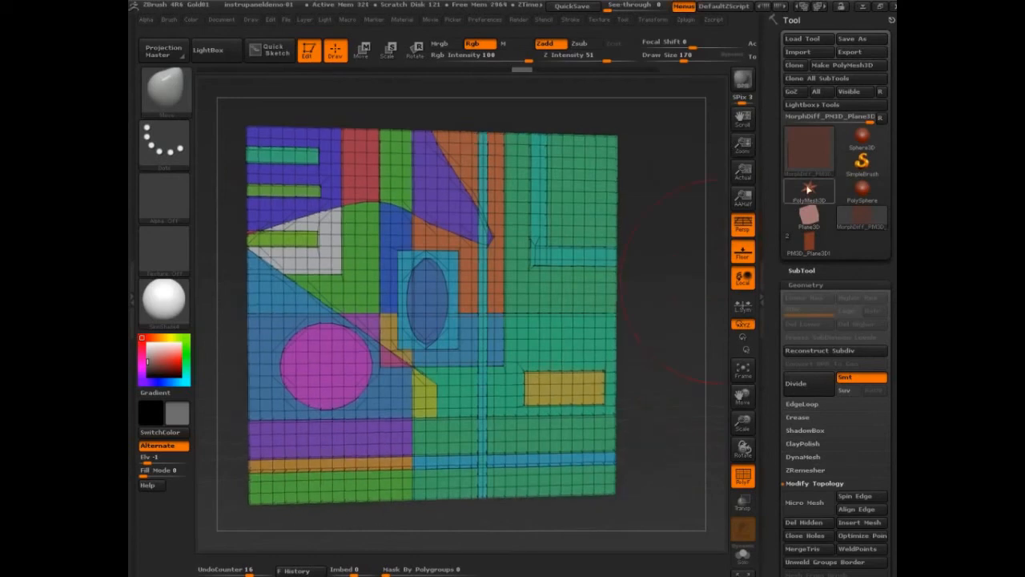
- Make the six-pointed PolyMesh3D star copy the current tool
left_click(808, 191)
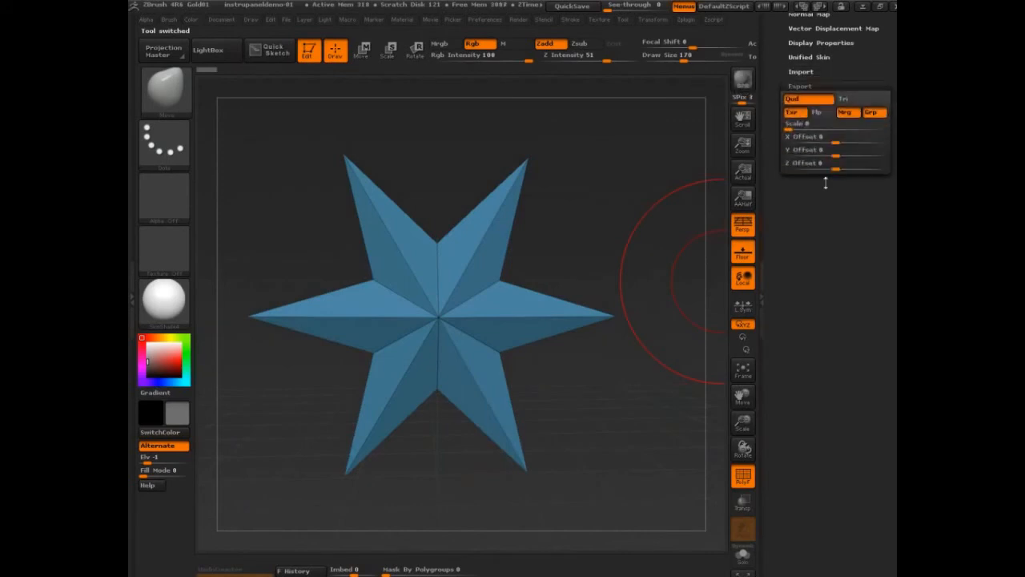
mouse_move(847, 112)
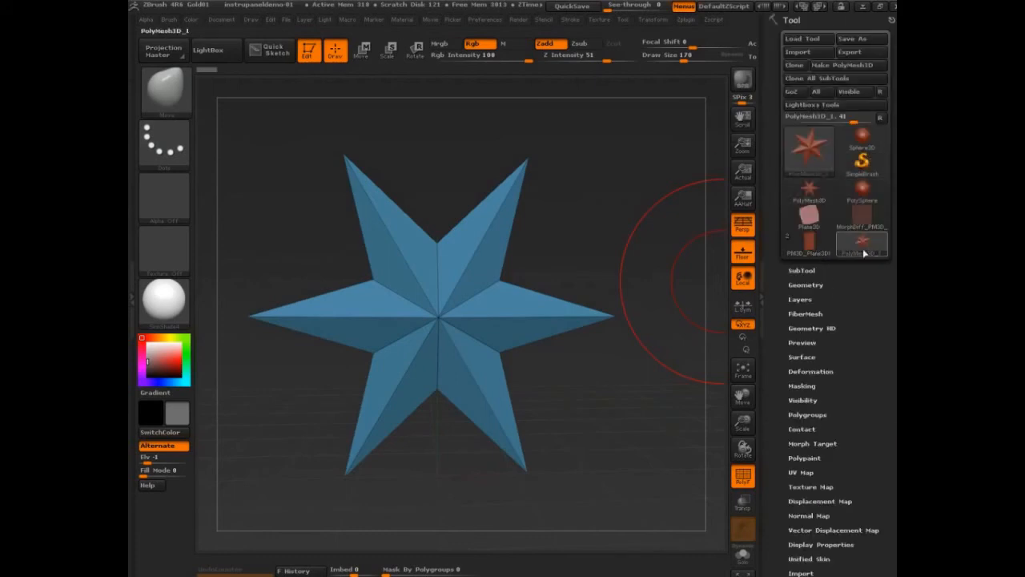
left_click(809, 244)
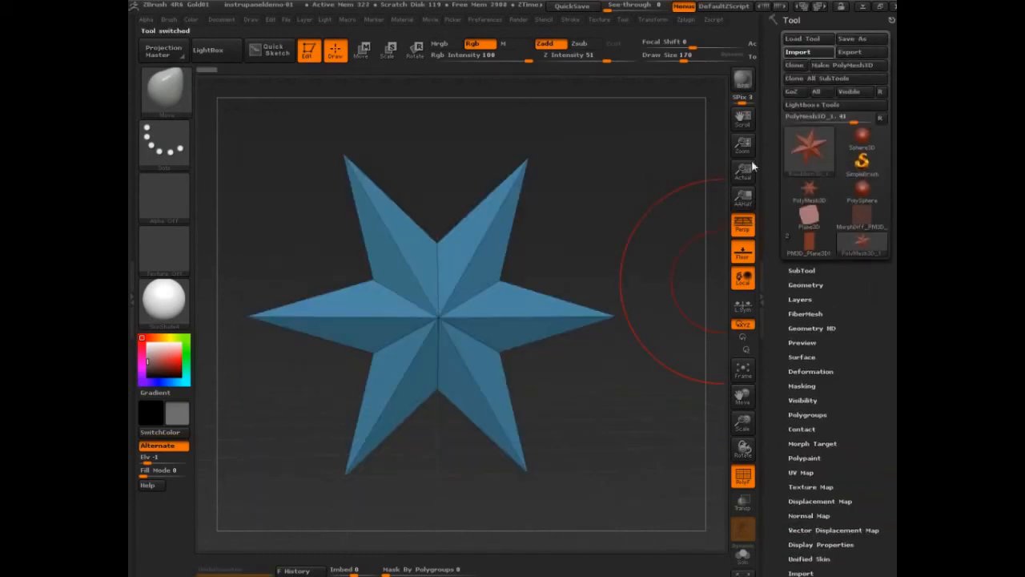
mouse_move(157, 475)
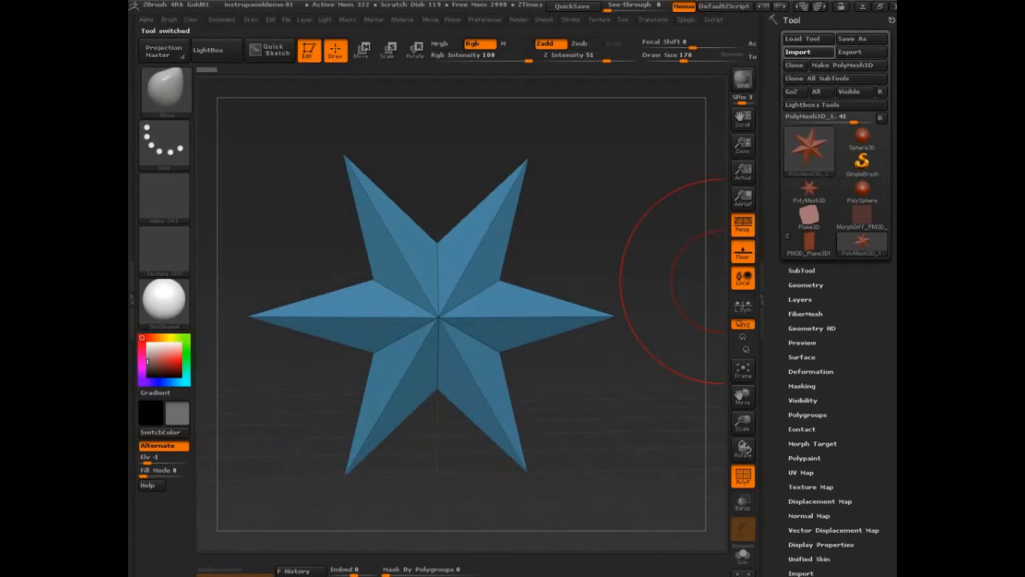
- Attempt a mesh import into the star tool twice, dismissing both error messages
left_click(796, 52)
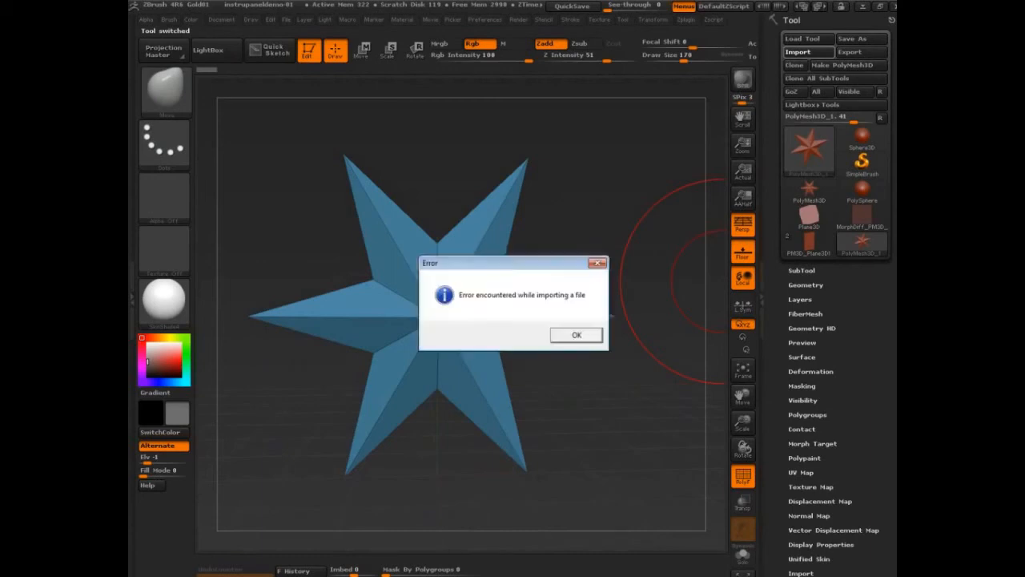
left_click(576, 334)
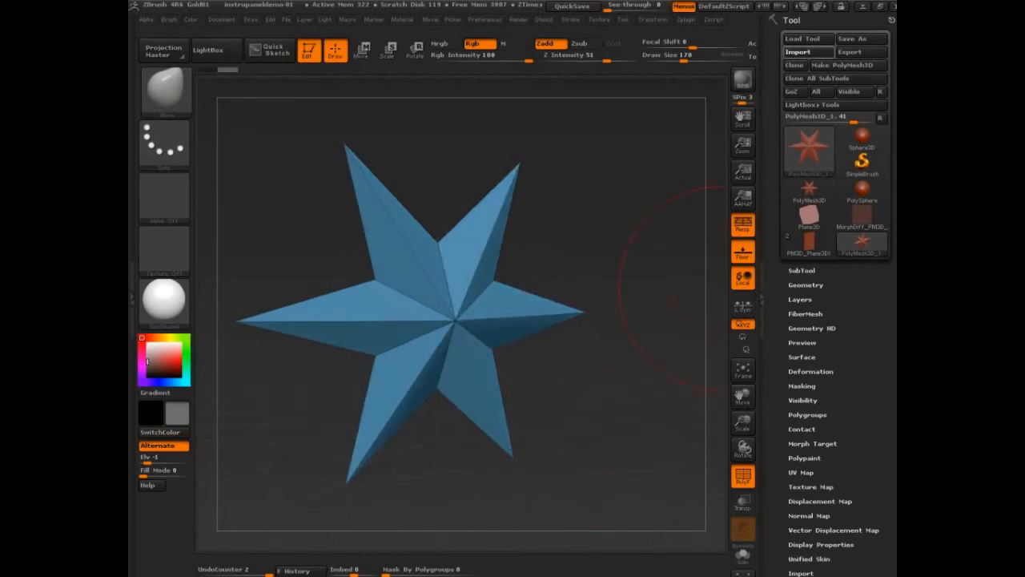
left_click(797, 51)
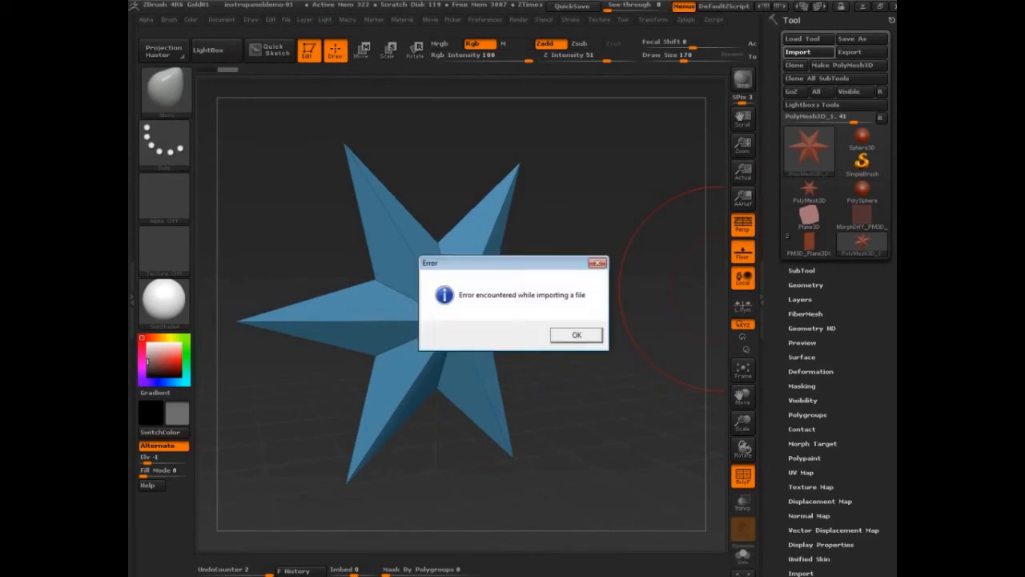
left_click(576, 335)
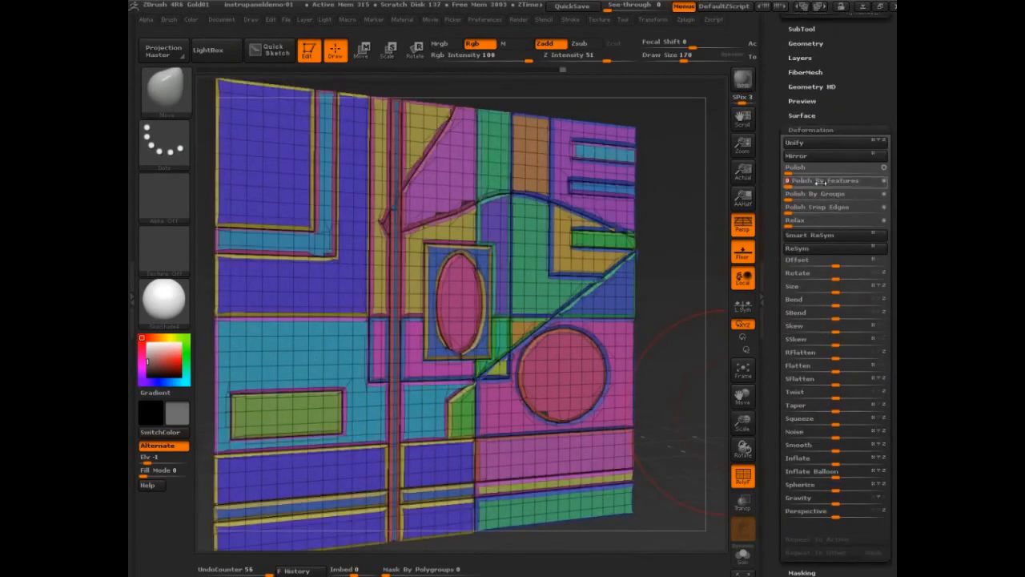
- Apply Polish By Features in Deformation to the grooved polygroup panel
left_click(833, 180)
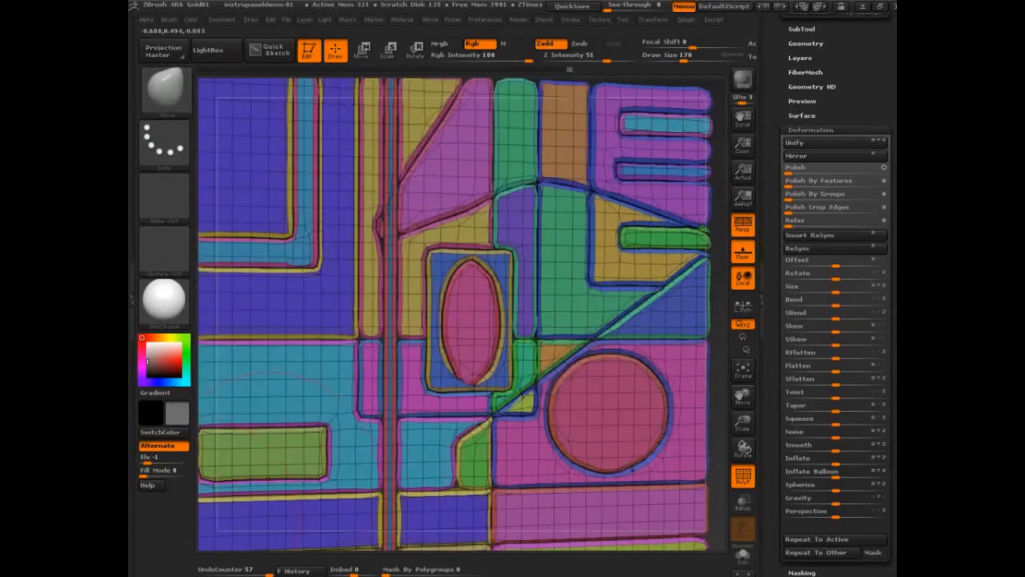
- Raise Mask By Polygroups in the Brush palette's Auto Masking for the Move brush
left_click(169, 19)
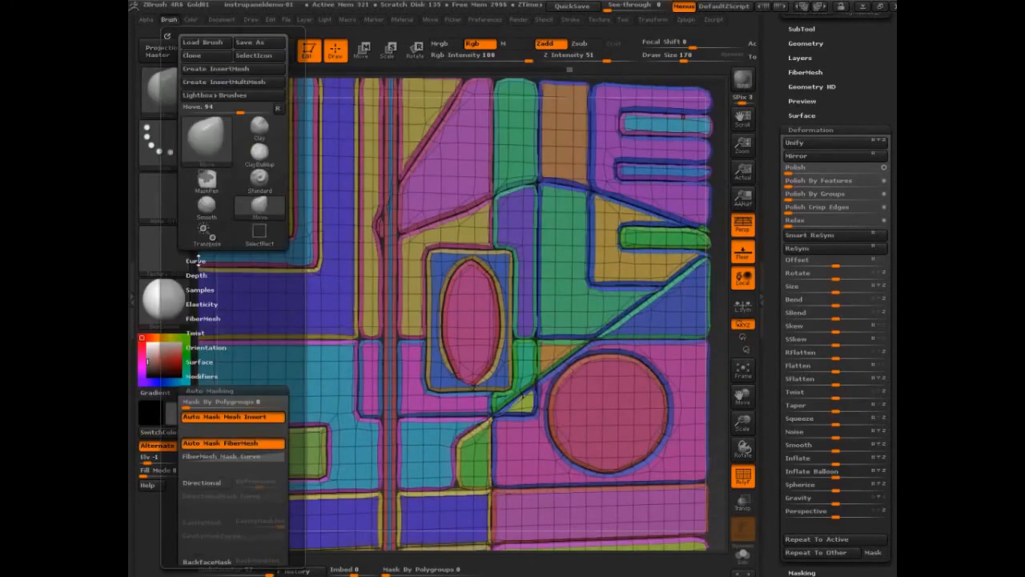
left_click(197, 259)
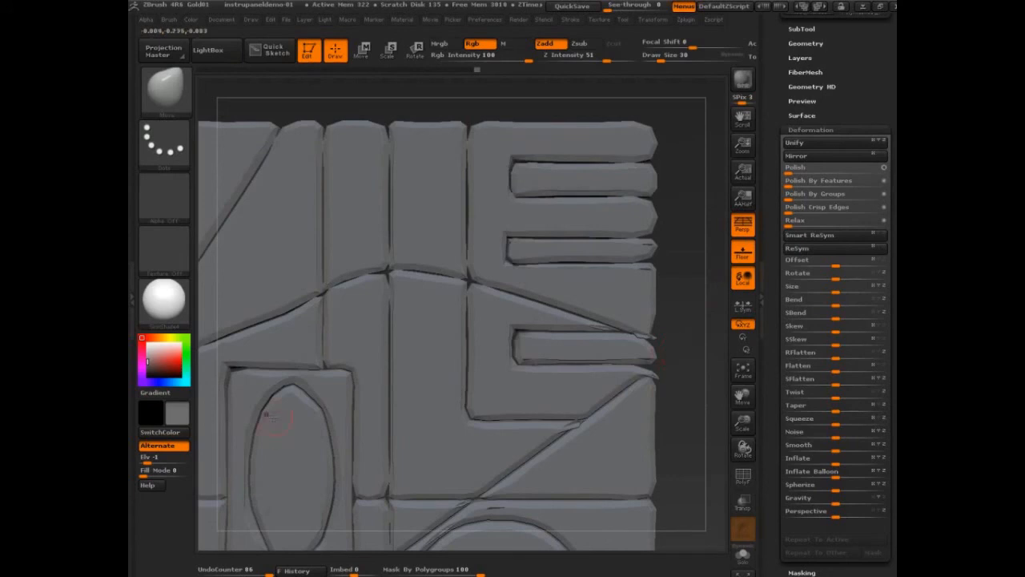
mouse_move(150, 411)
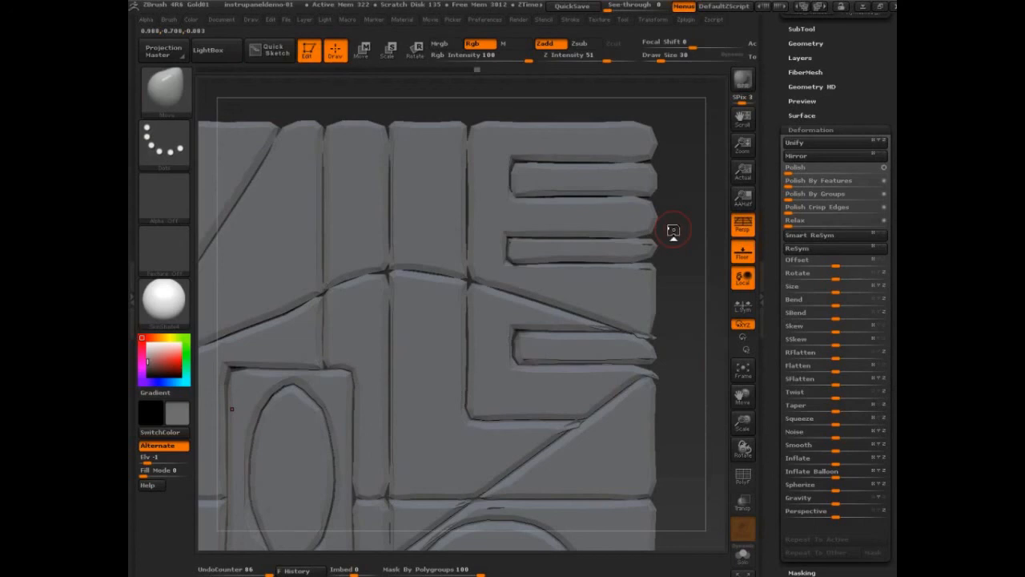
mouse_move(681, 224)
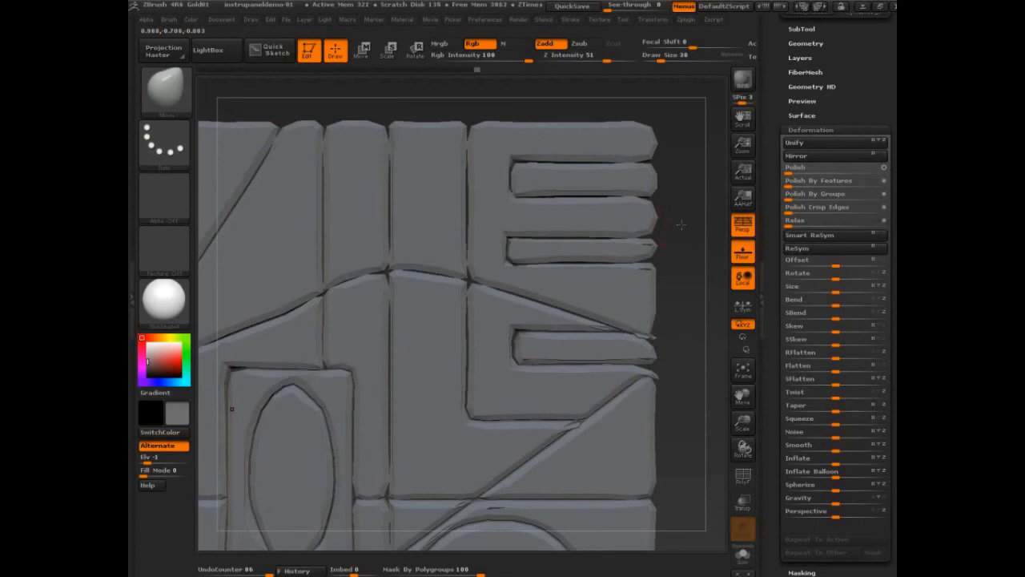
- Reshape the right ends of the upper-right strips with a polygroup-masked Move drag
left_click_drag(683, 227, 684, 227)
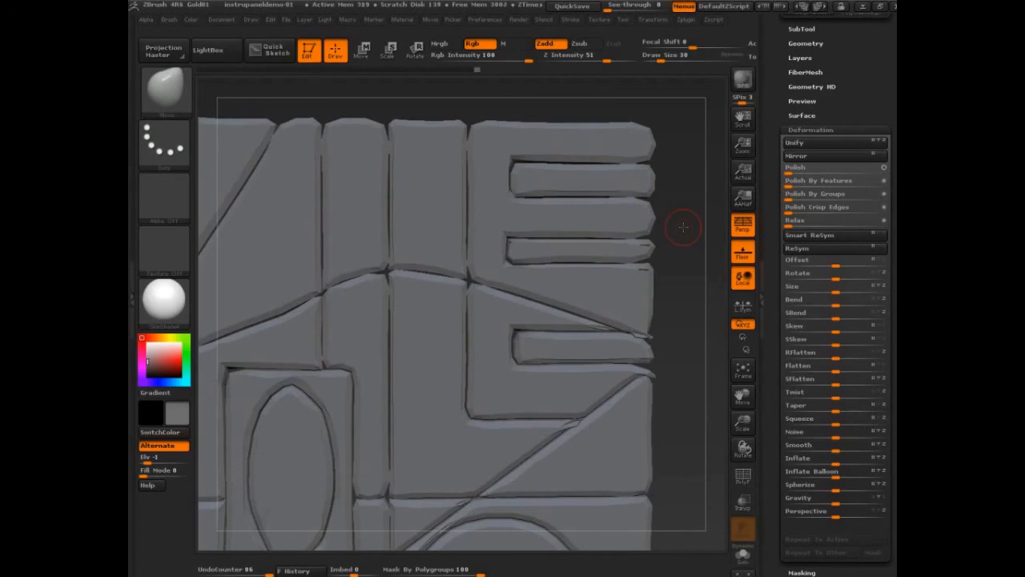
mouse_move(683, 228)
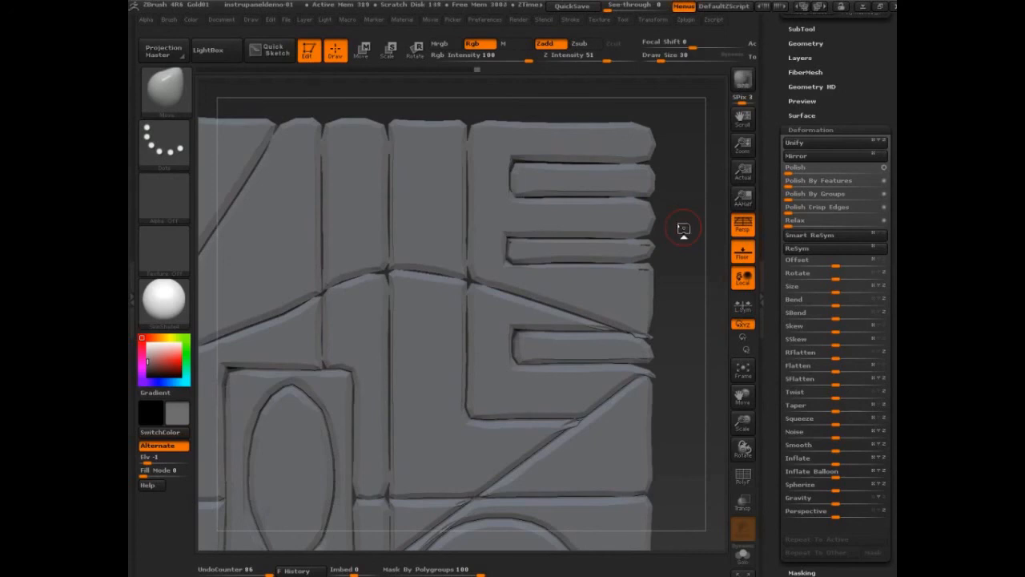